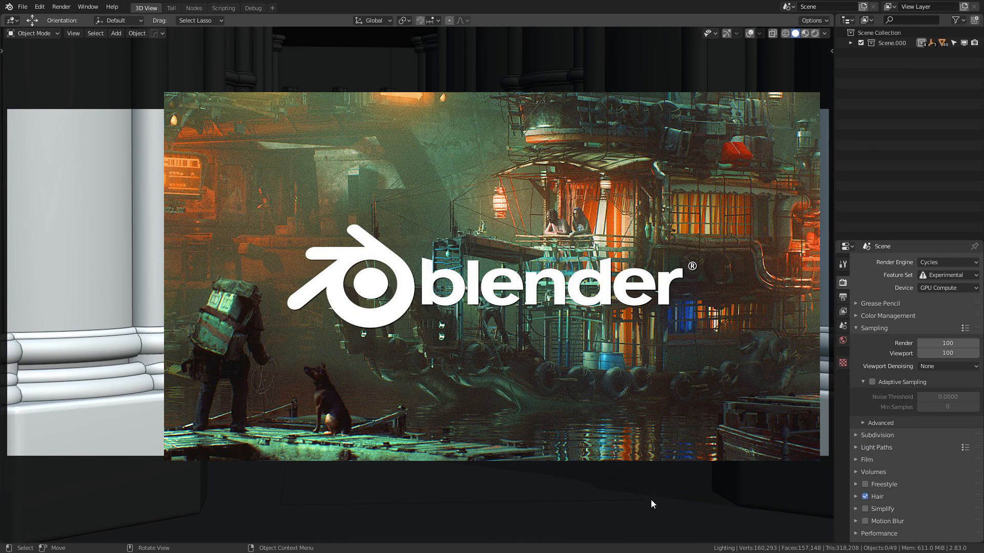
mouse_move(657, 500)
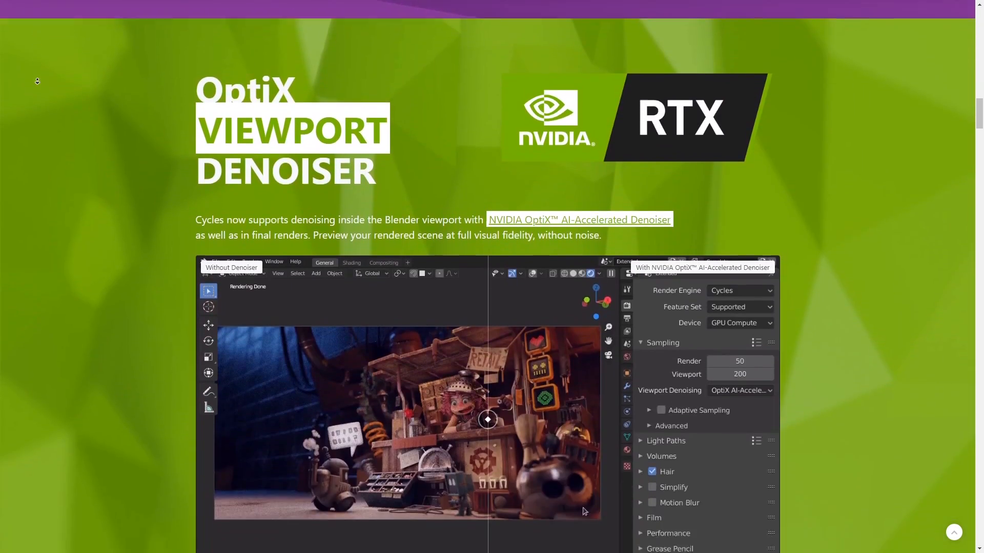
Scroll the blender.org page down to the OptiX Viewport Denoiser comparison
scroll(down, 3)
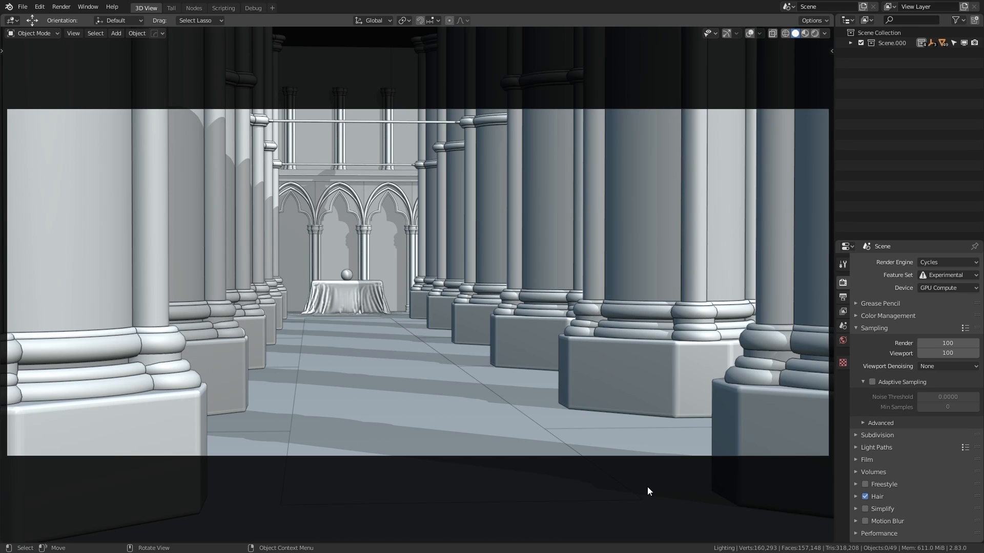
mouse_move(565, 433)
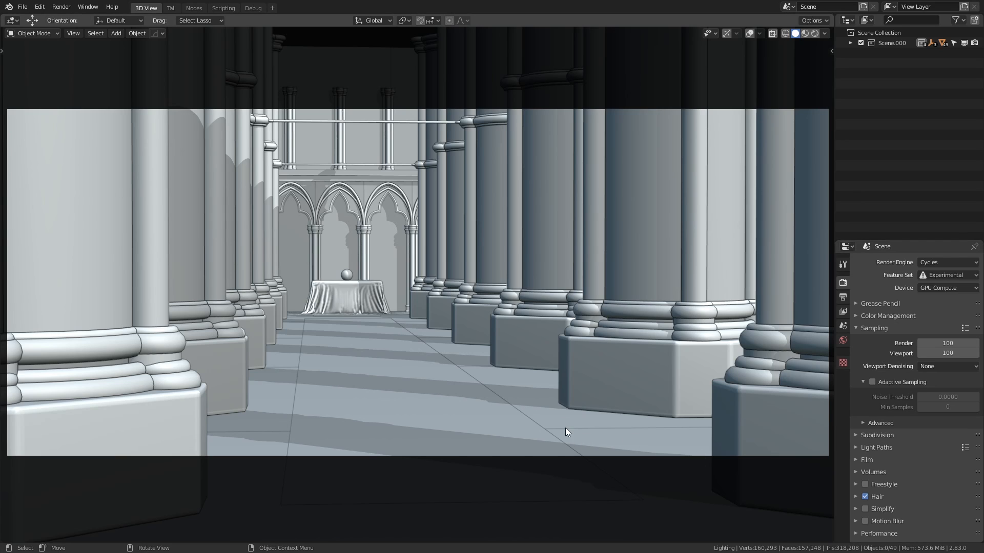
Switch the viewport to Rendered shading to preview the textured cathedral in Cycles
click(802, 33)
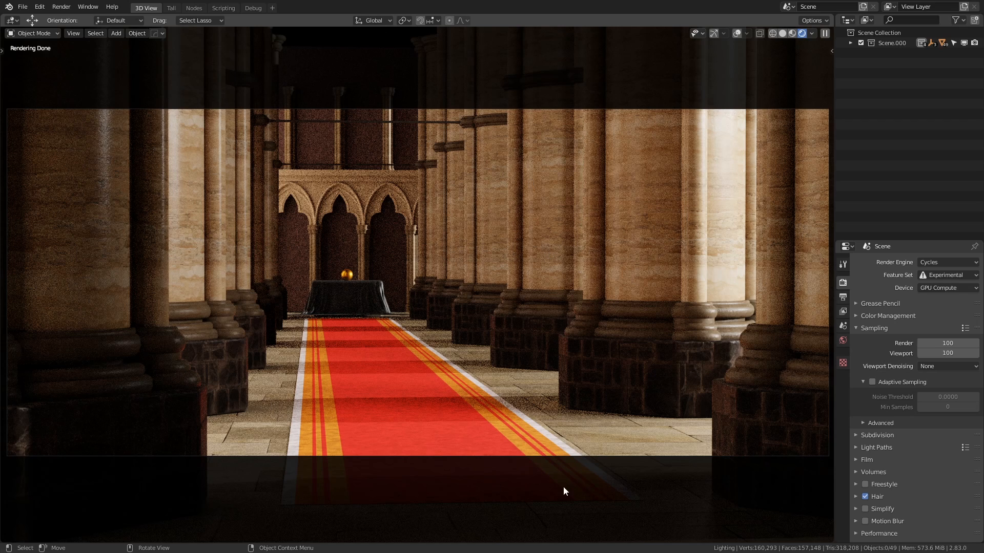
mouse_move(492, 352)
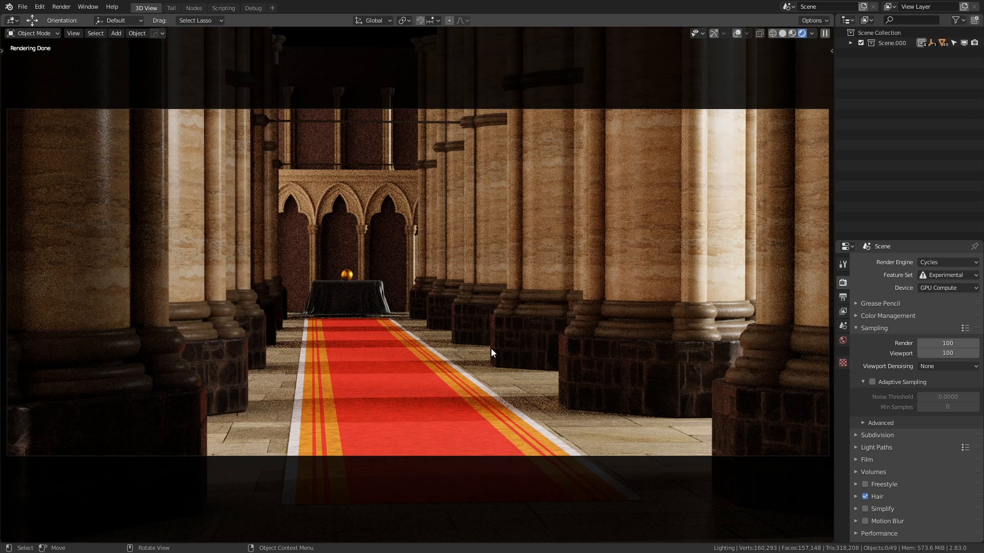
mouse_move(500, 357)
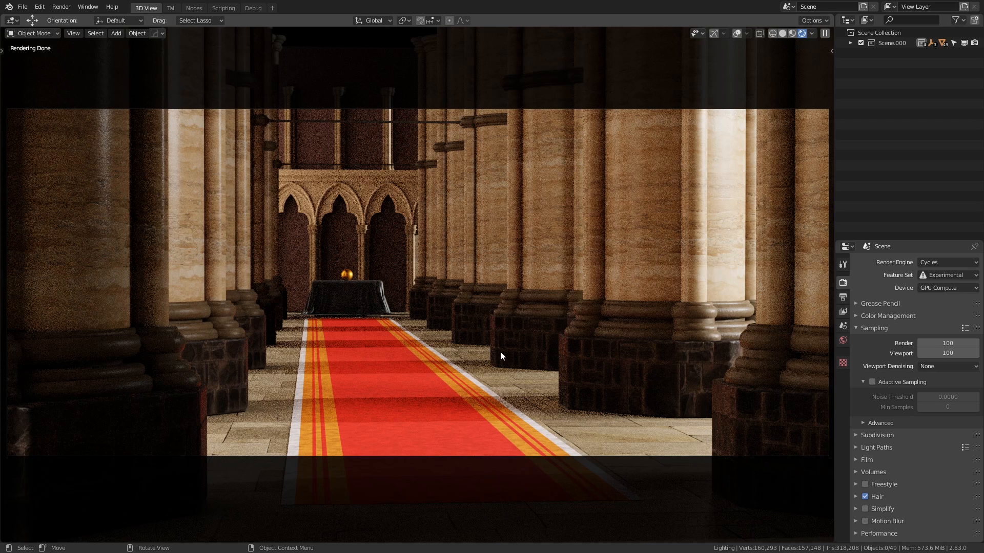
mouse_move(617, 487)
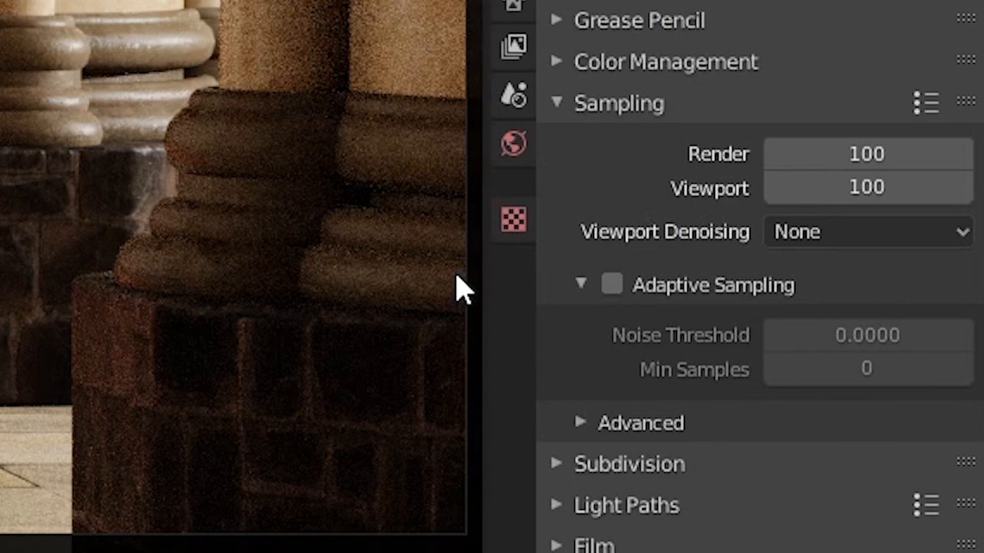
mouse_move(853, 452)
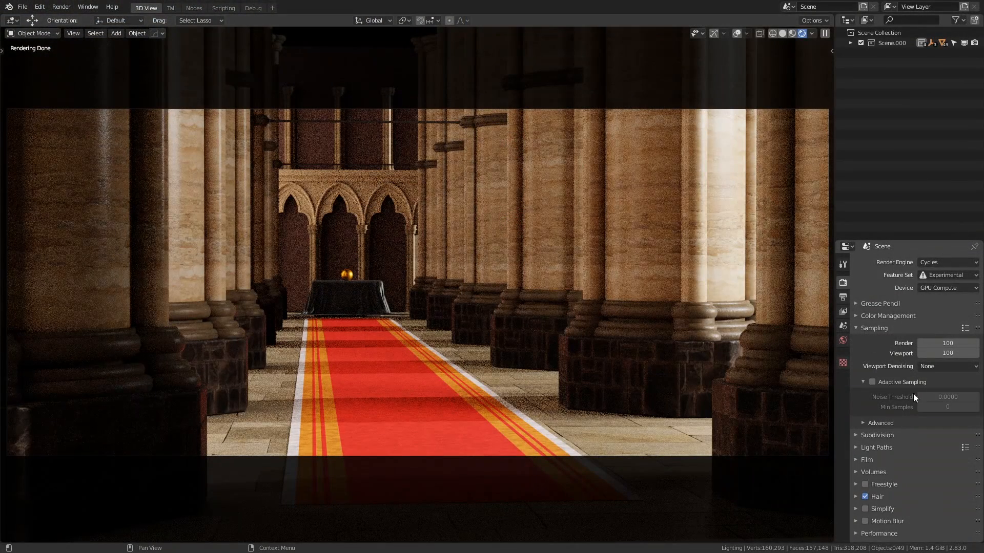
mouse_move(284, 395)
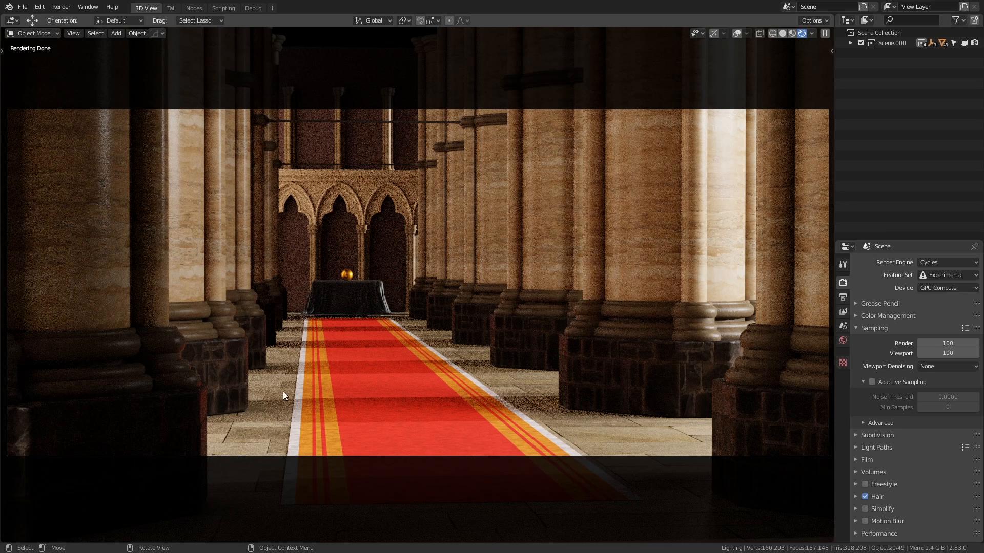
mouse_move(237, 299)
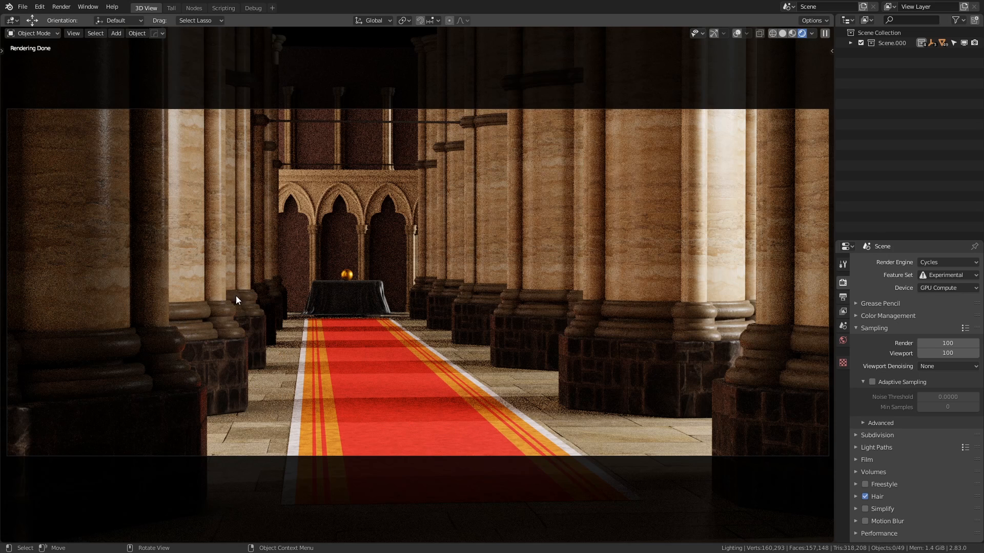
mouse_move(281, 327)
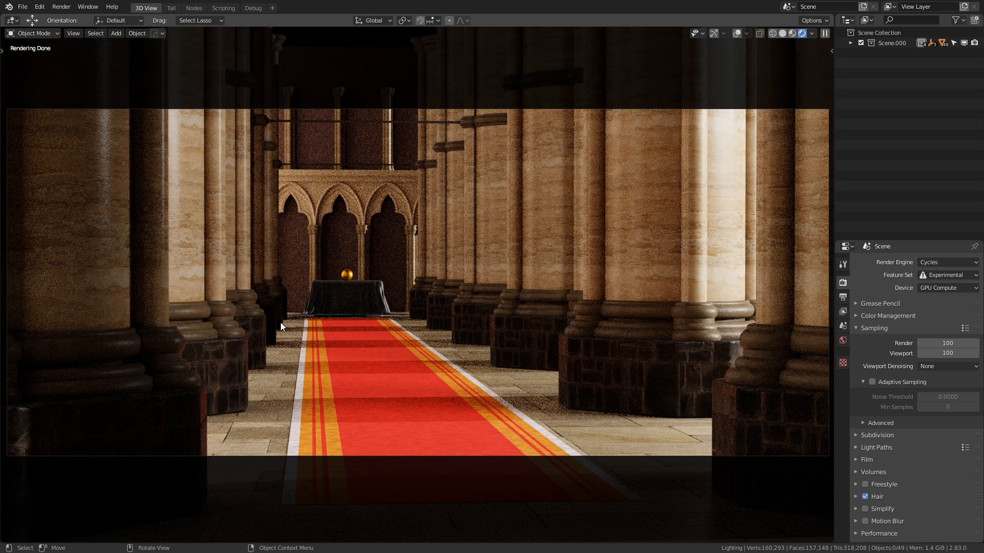
mouse_move(86, 173)
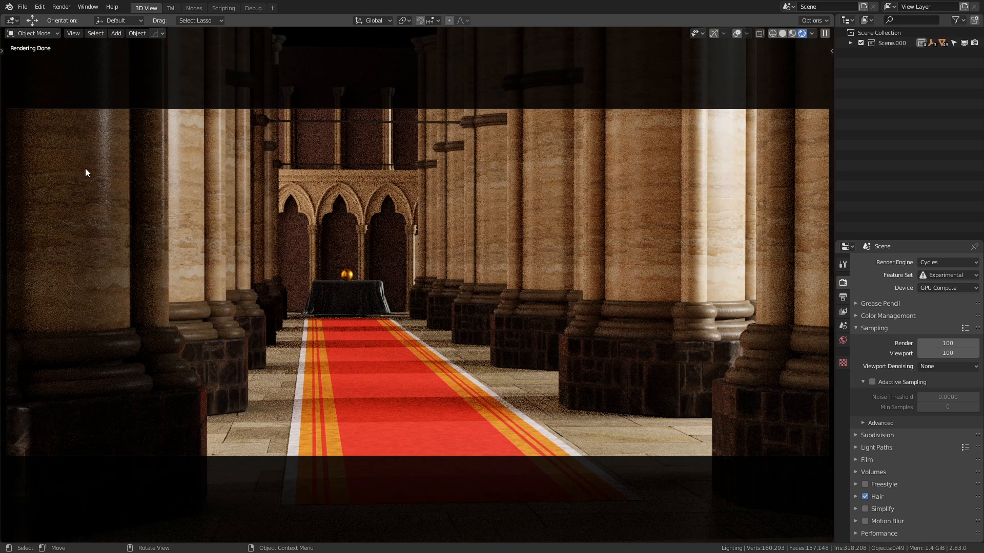
mouse_move(481, 361)
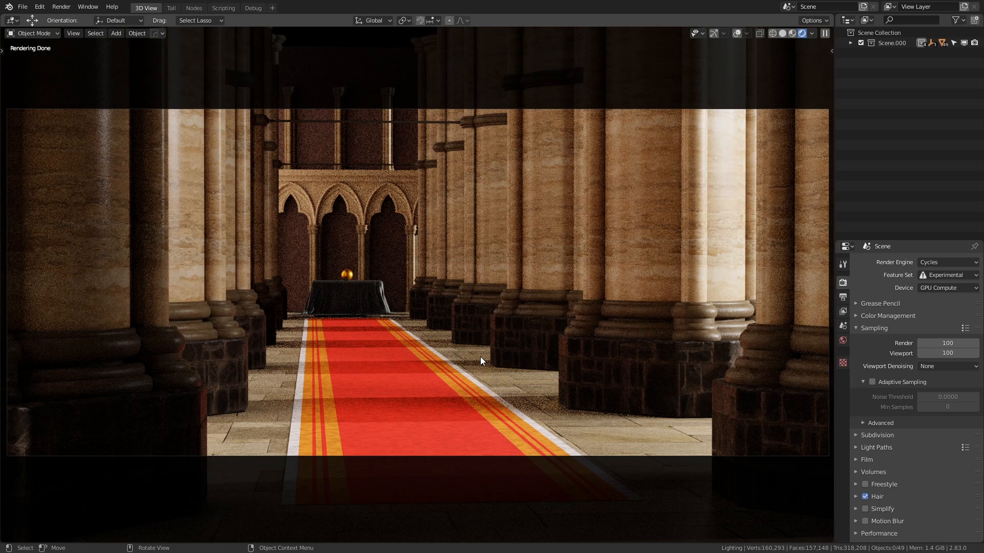
mouse_move(477, 270)
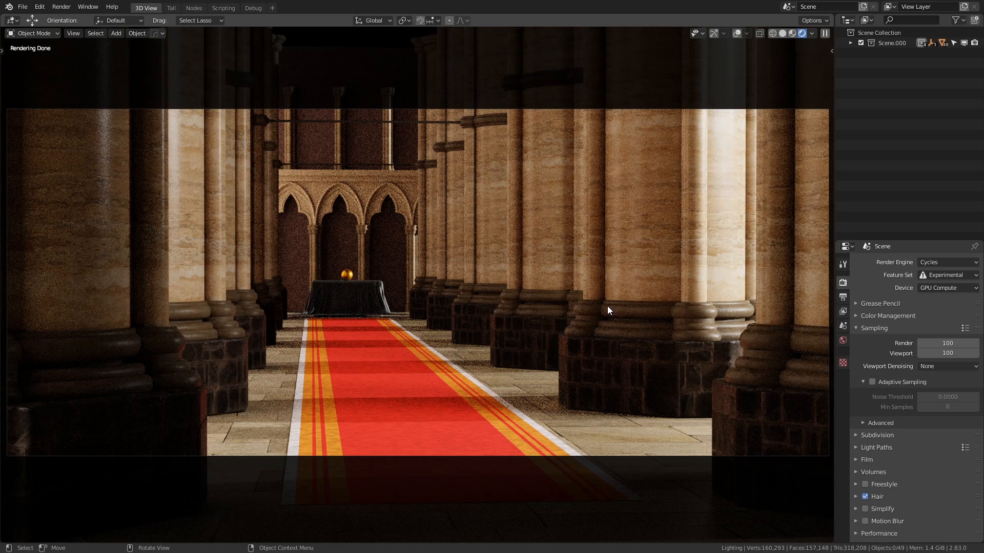
mouse_move(562, 243)
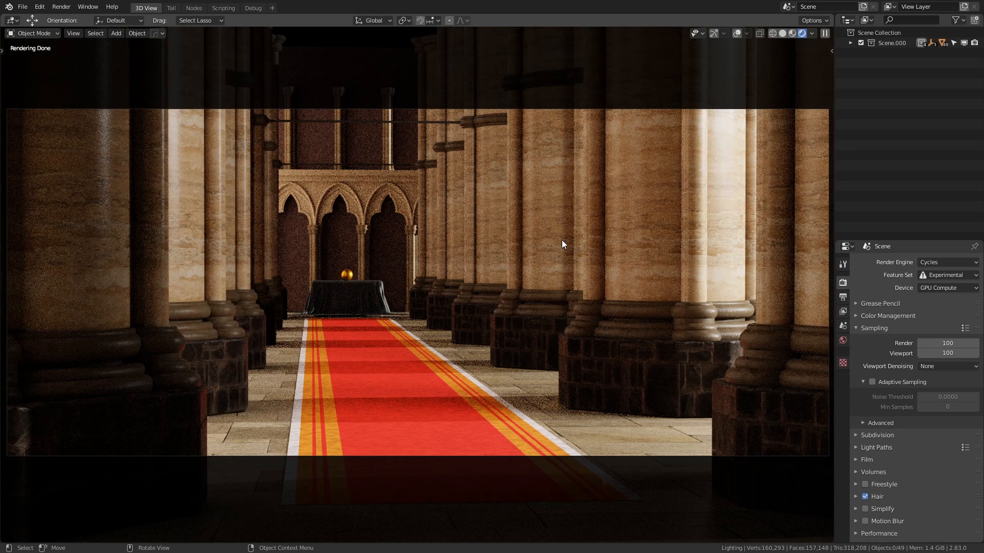
mouse_move(596, 481)
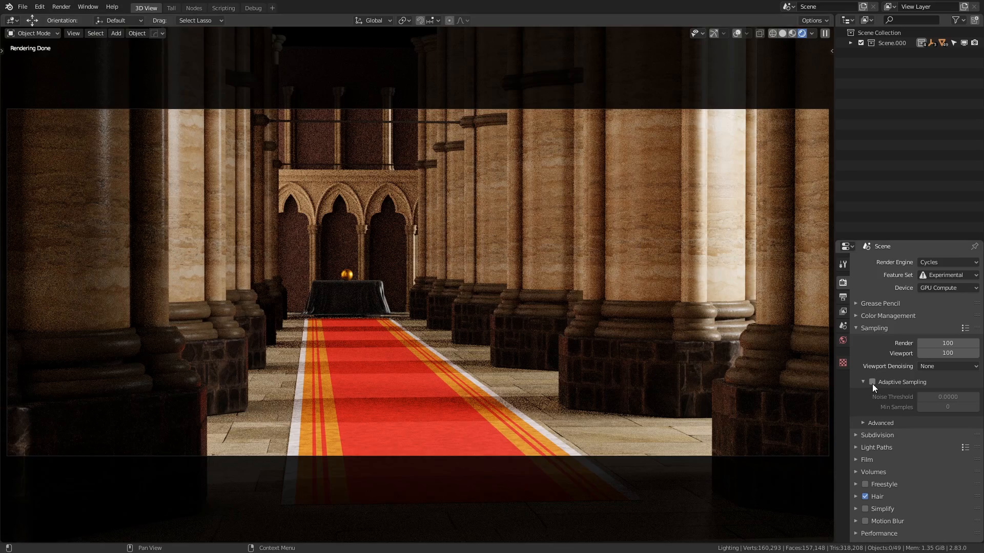
Tick Adaptive Sampling under Render Properties > Sampling
click(873, 383)
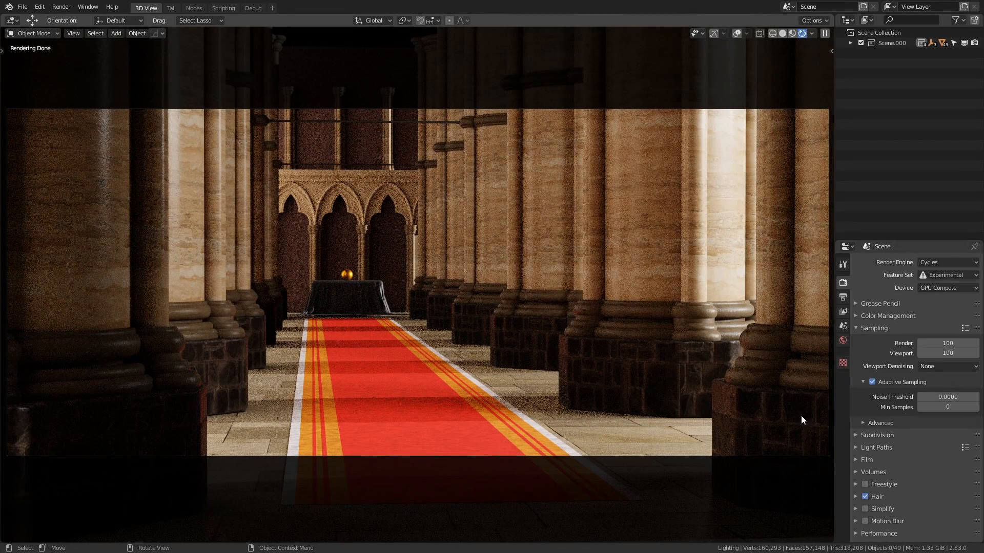
mouse_move(776, 417)
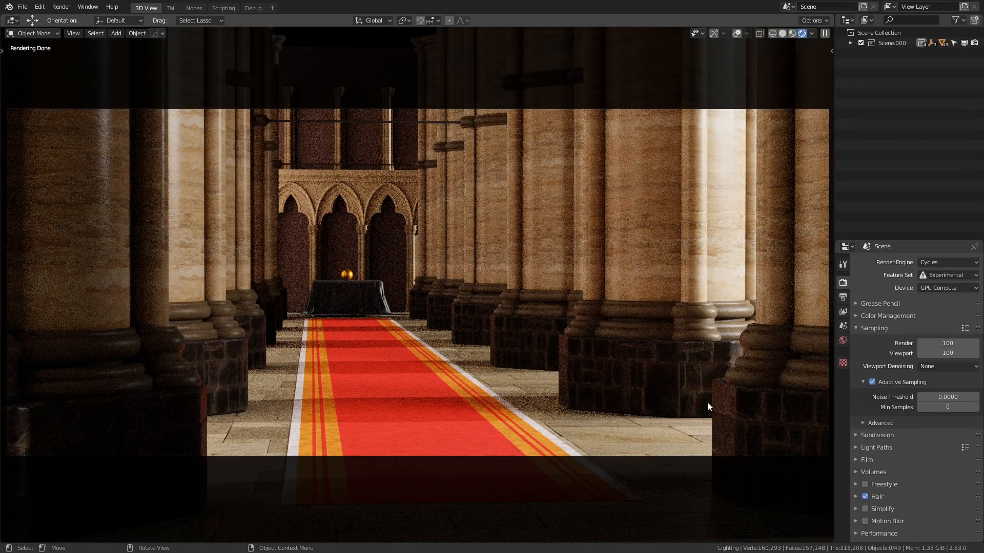
mouse_move(741, 469)
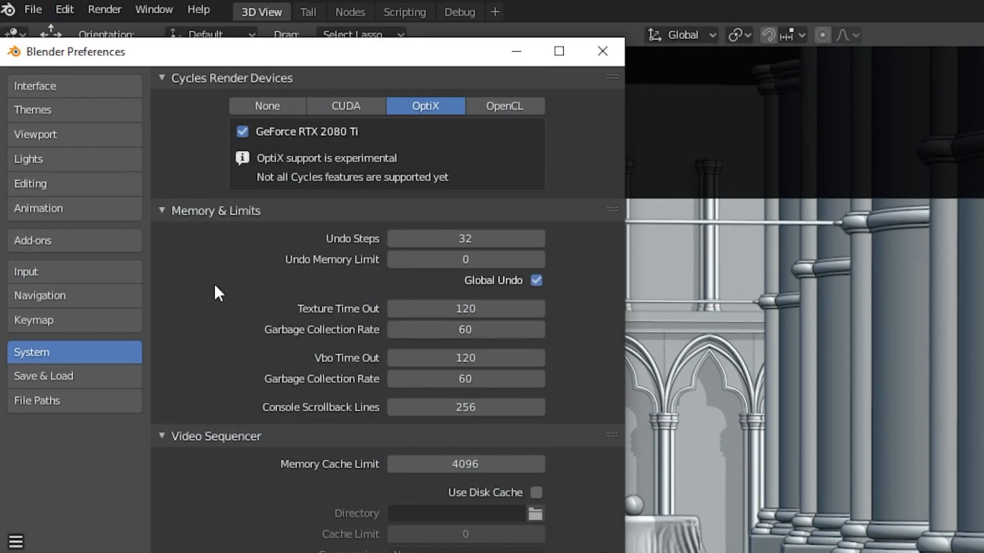
mouse_move(304, 126)
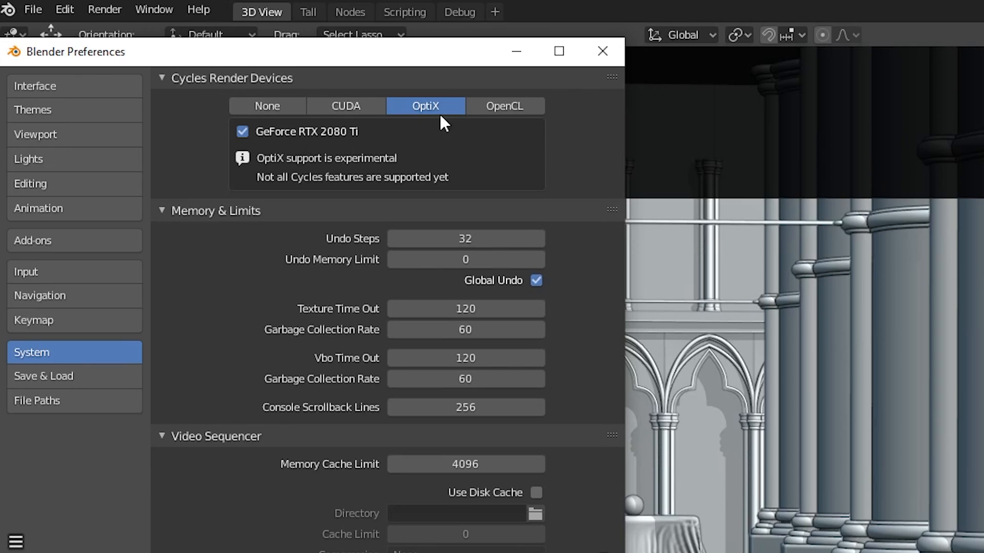
mouse_move(267, 106)
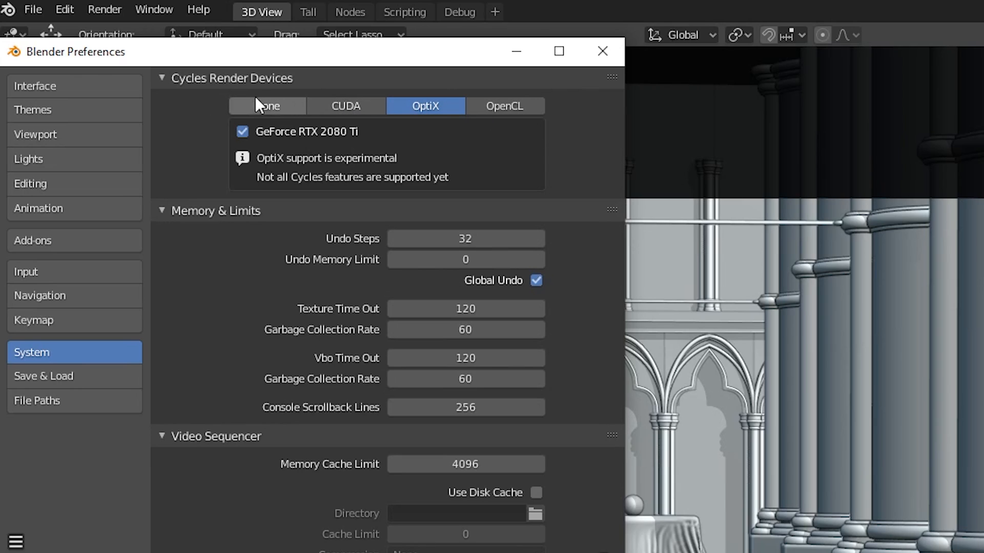
mouse_move(517, 116)
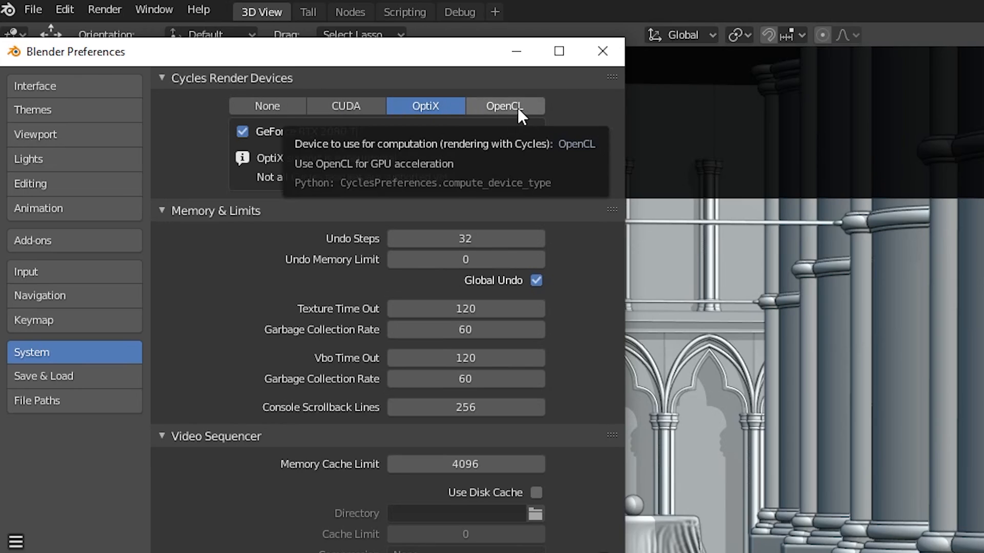
Try None, CUDA and OpenCL devices, then settle on OptiX with the RTX 2080 Ti
click(266, 105)
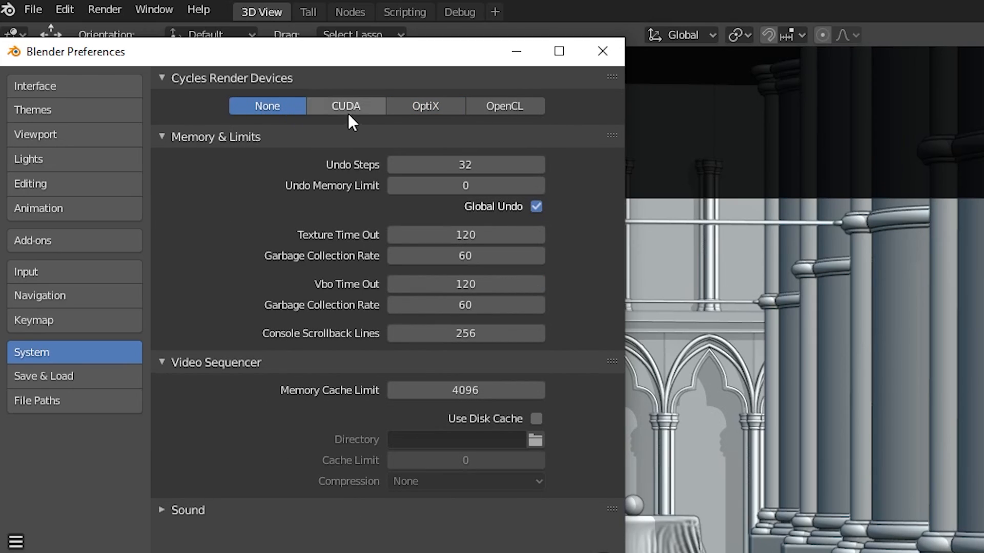
mouse_move(504, 106)
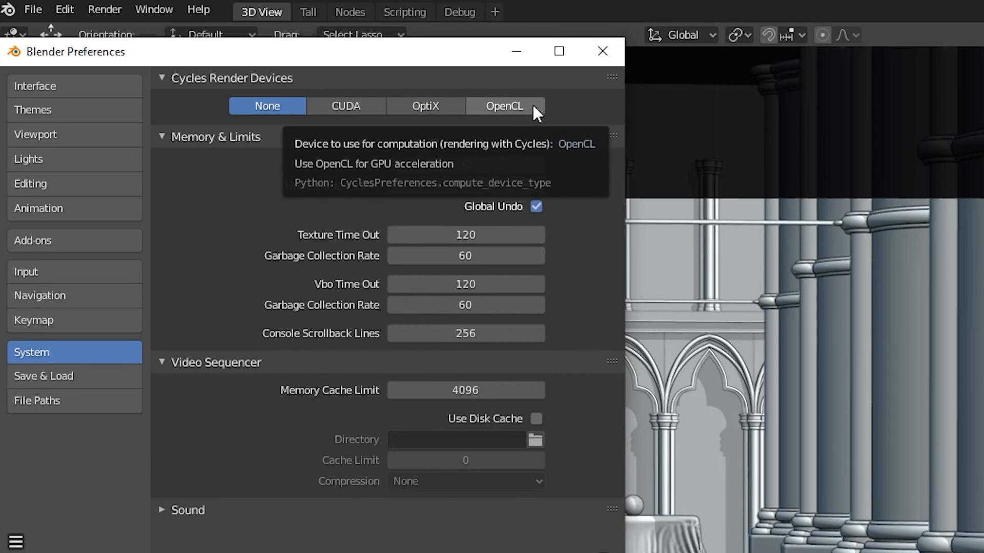
click(345, 106)
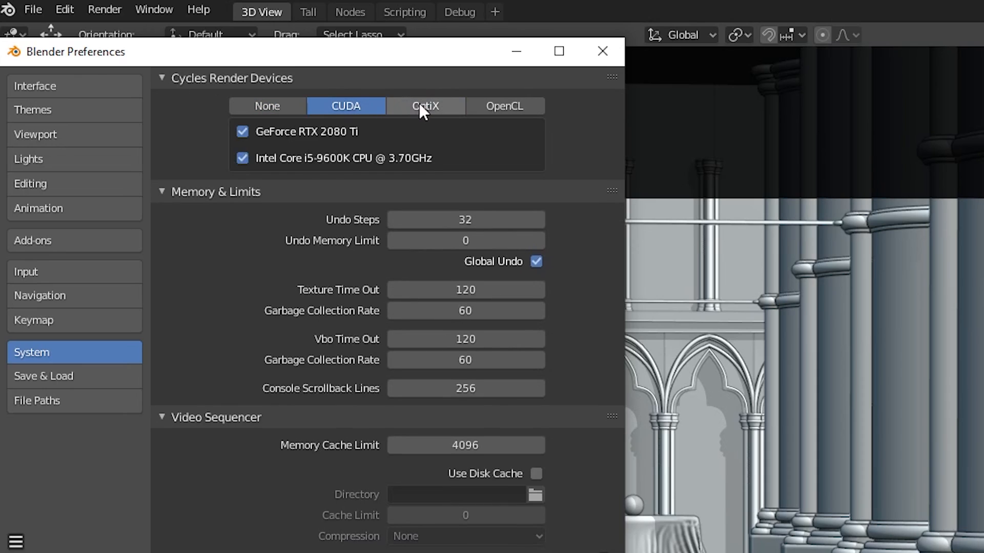
click(425, 106)
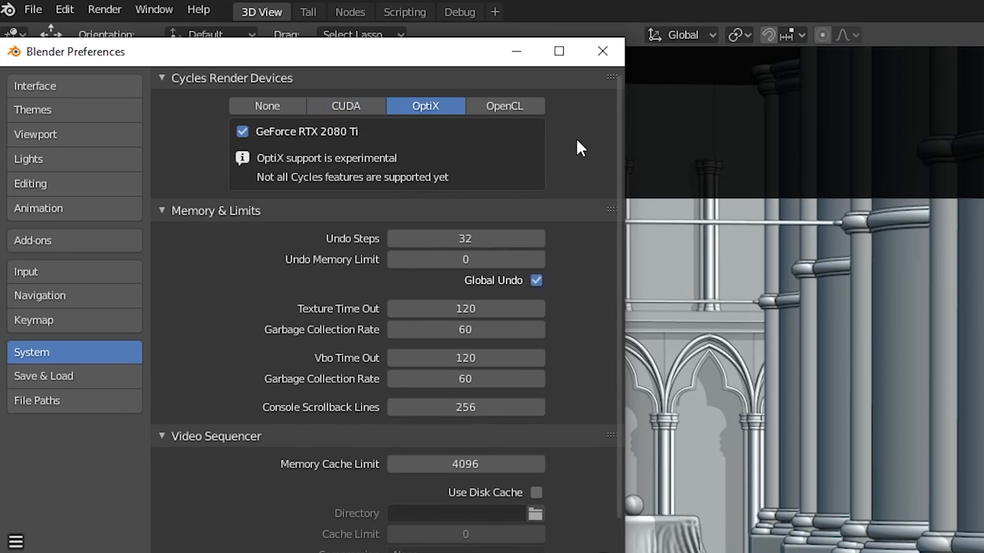
mouse_move(383, 124)
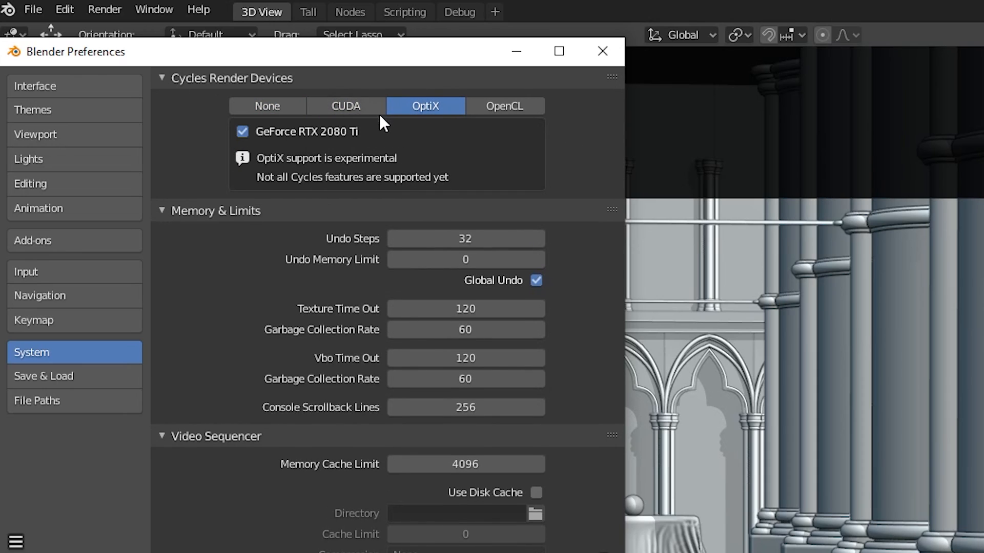
mouse_move(417, 123)
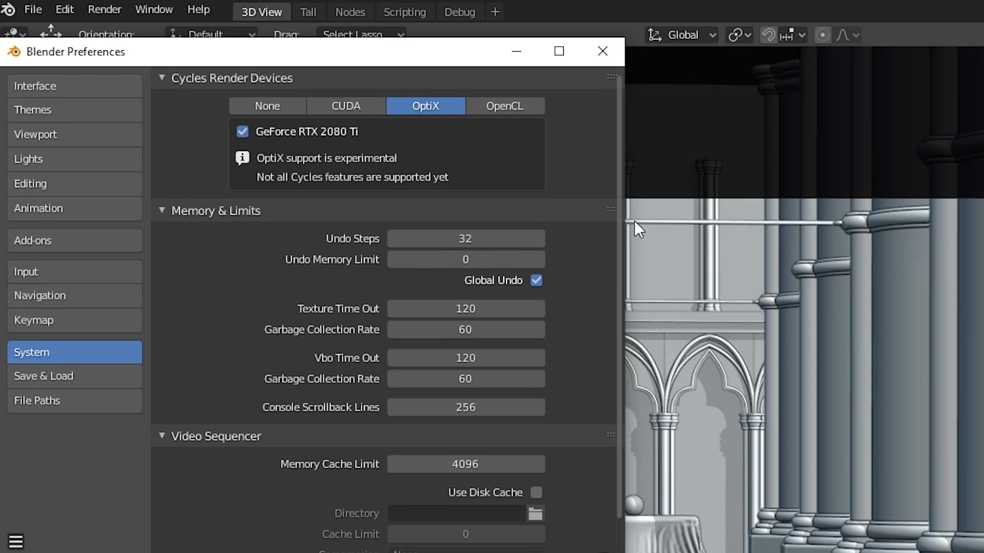
click(344, 105)
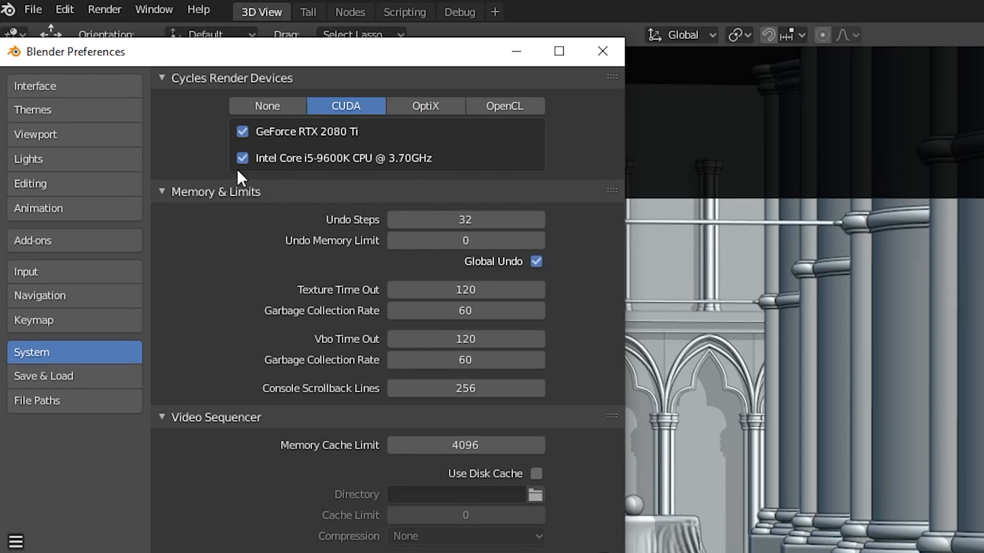
click(242, 157)
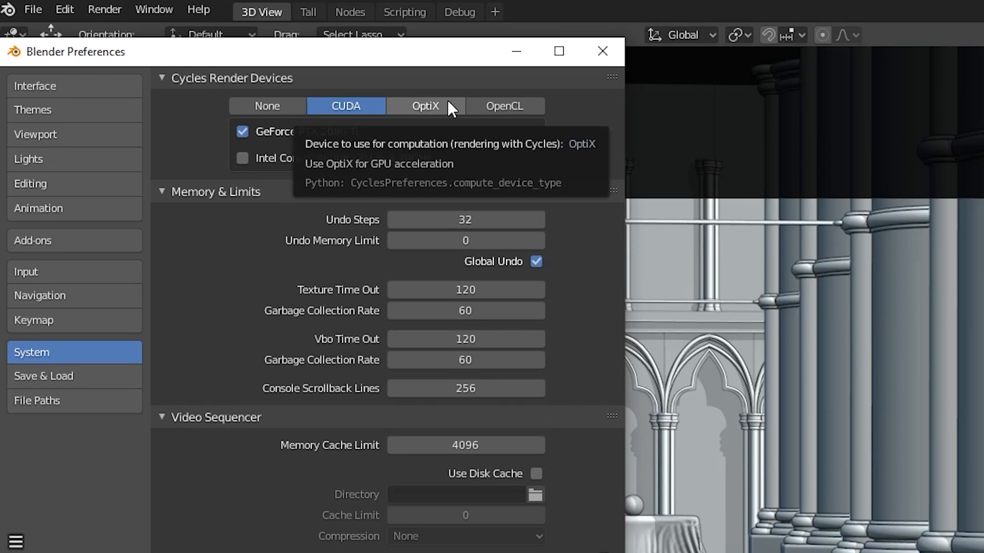
mouse_move(449, 113)
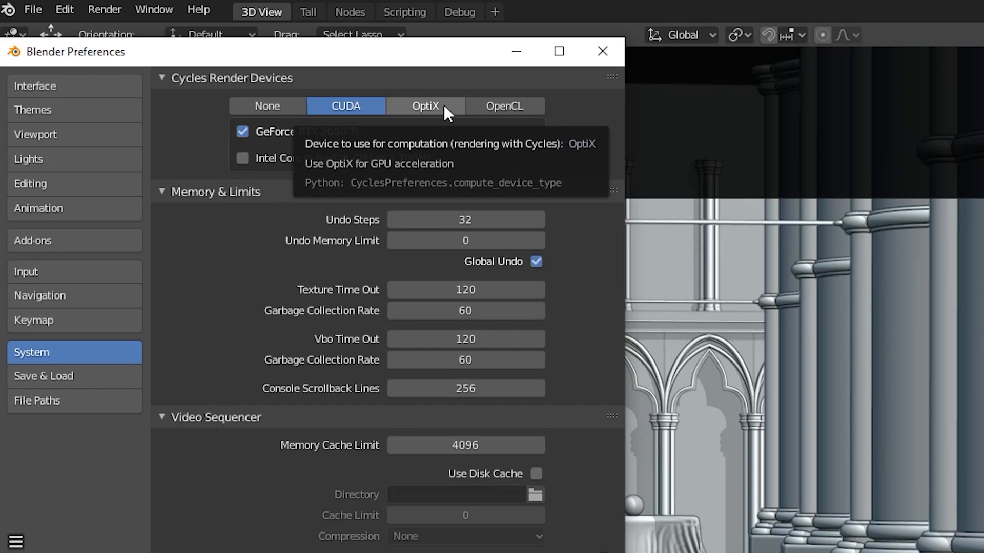
mouse_move(460, 93)
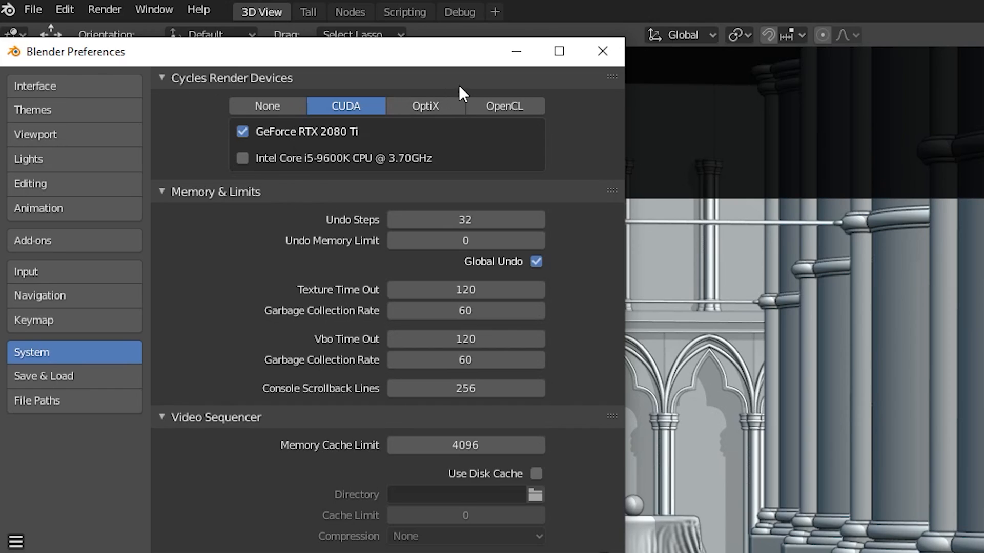
click(601, 51)
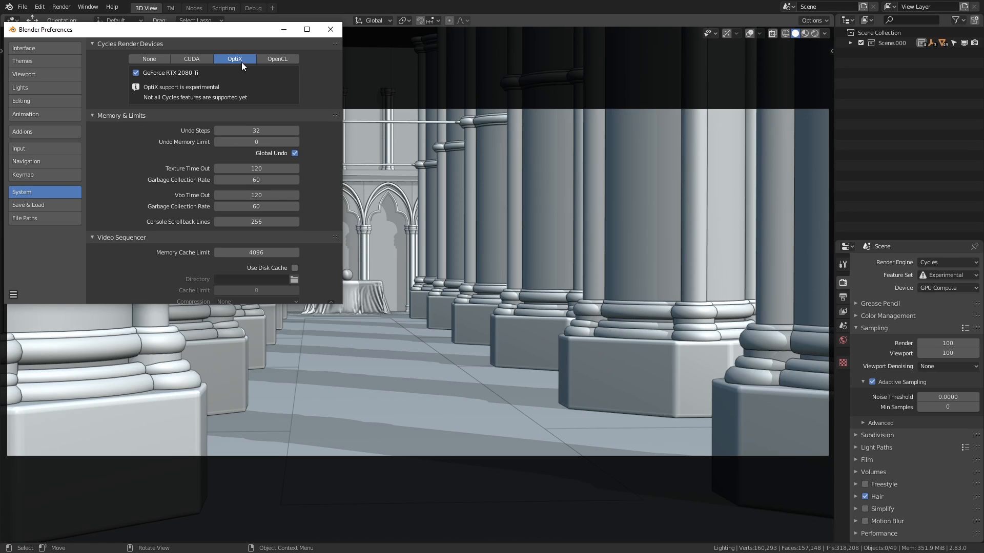
mouse_move(231, 74)
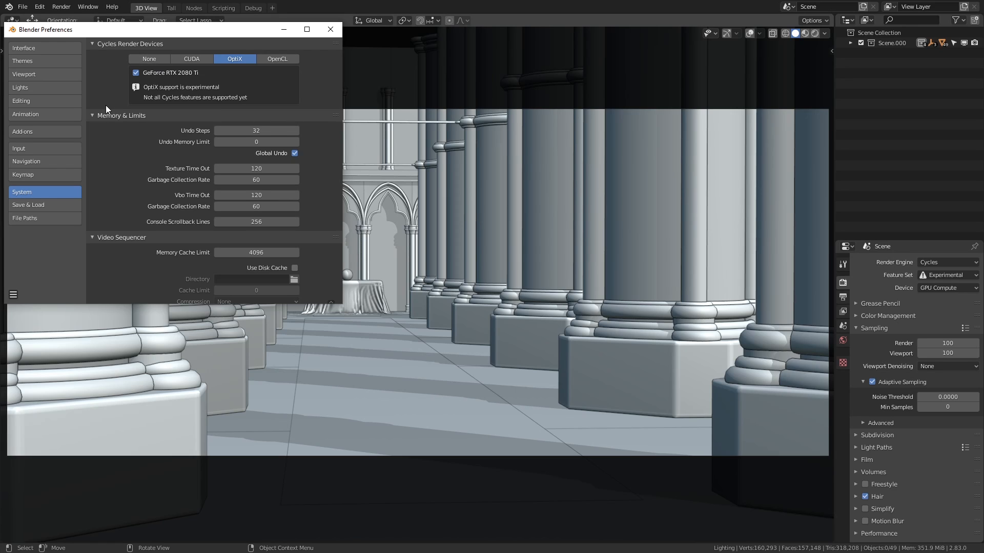
Close Preferences and path-trace the cathedral with OptiX in Rendered viewport shading
click(149, 58)
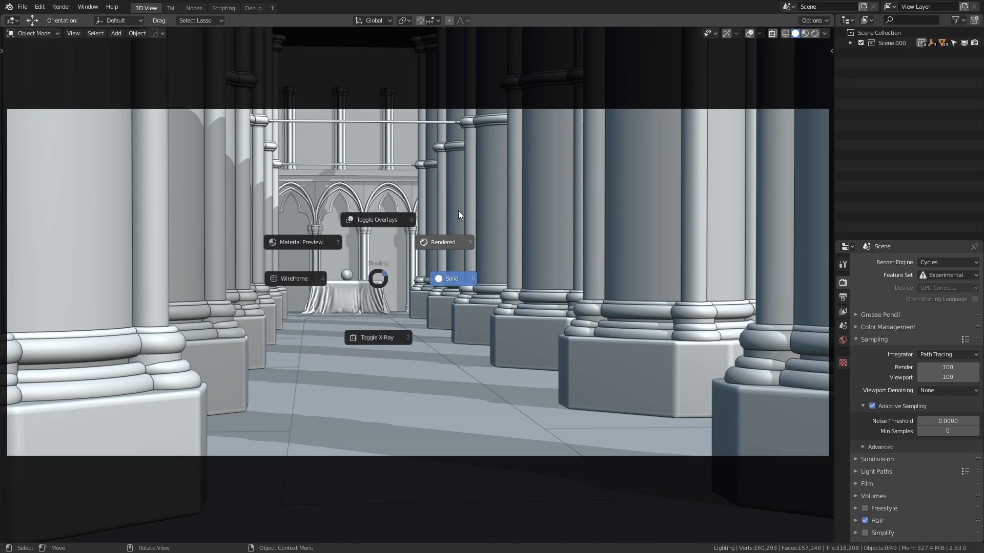
click(442, 242)
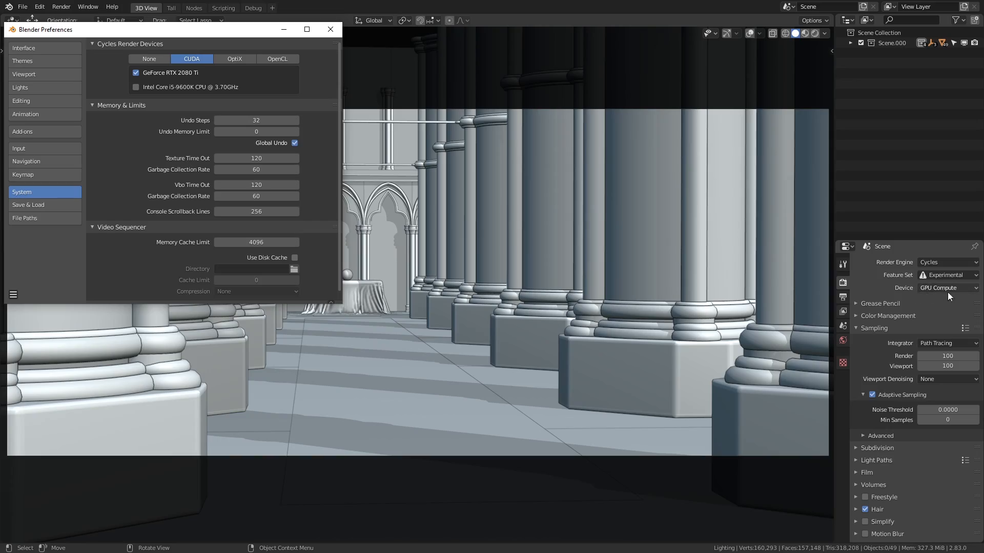
click(330, 29)
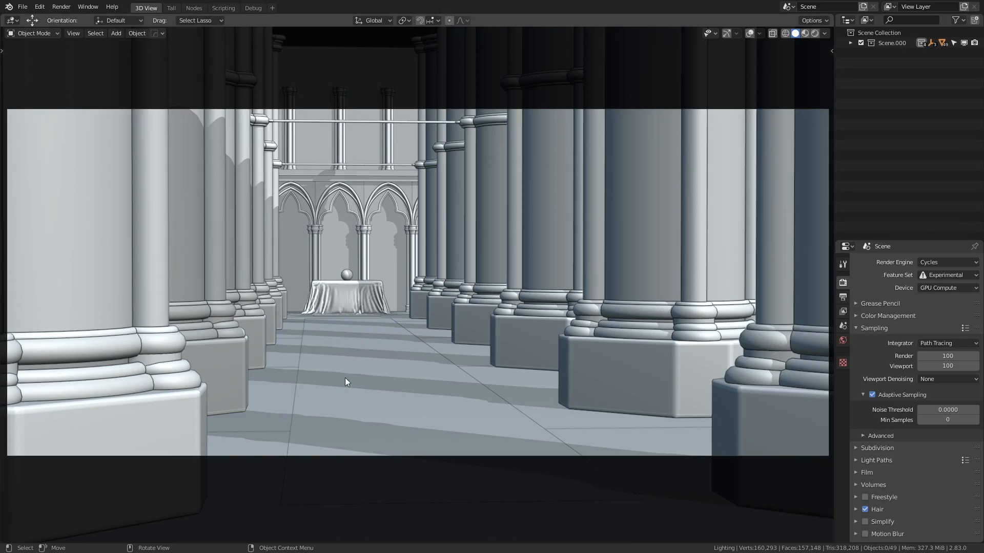
click(802, 33)
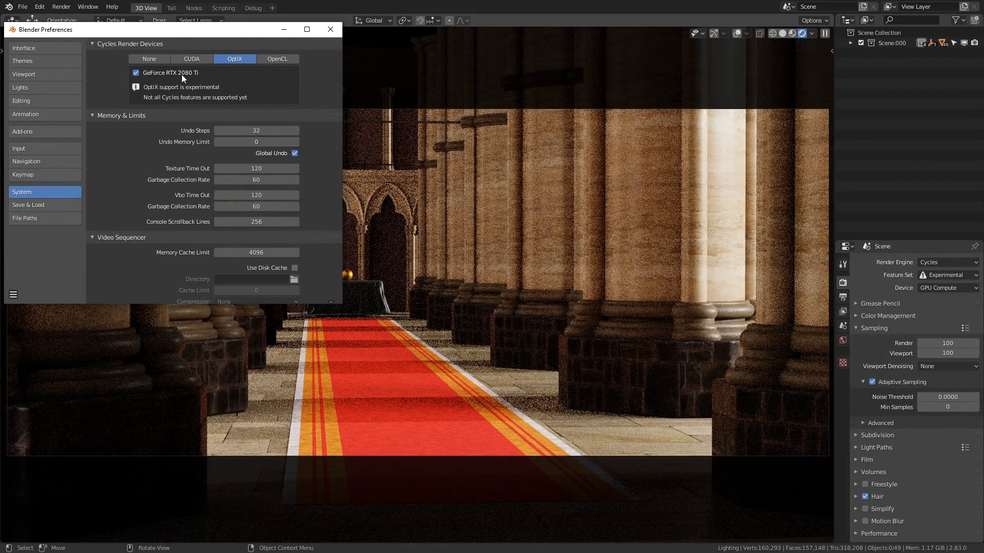
click(330, 30)
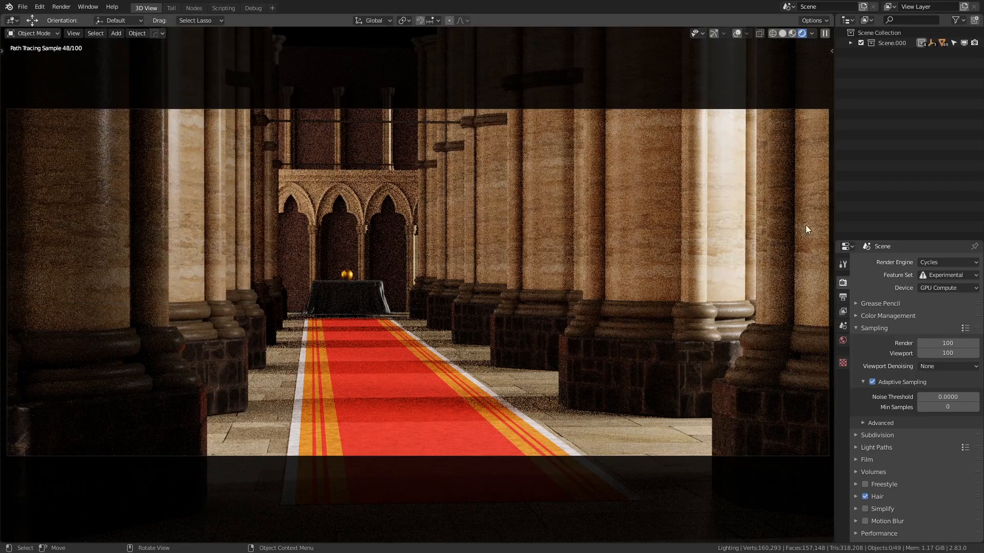
click(785, 33)
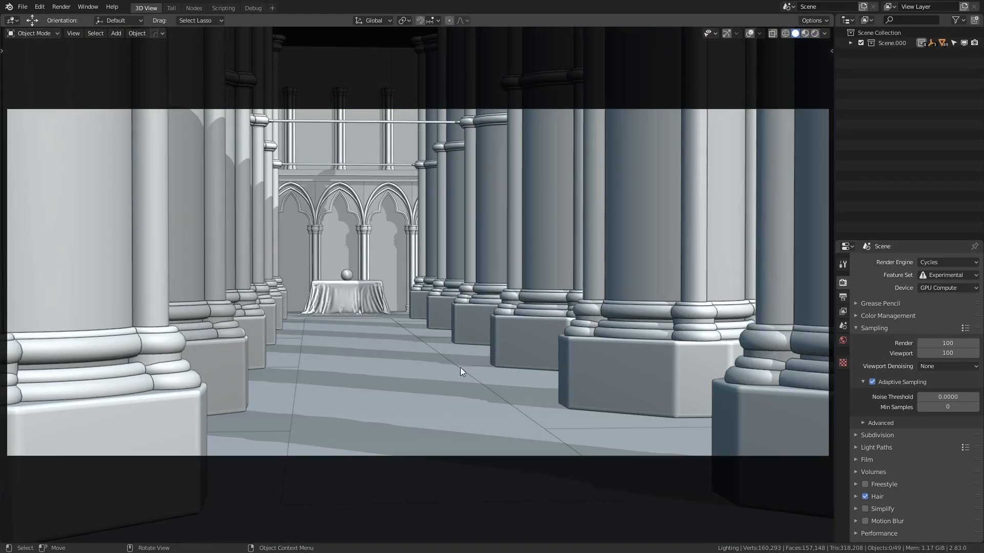
click(801, 33)
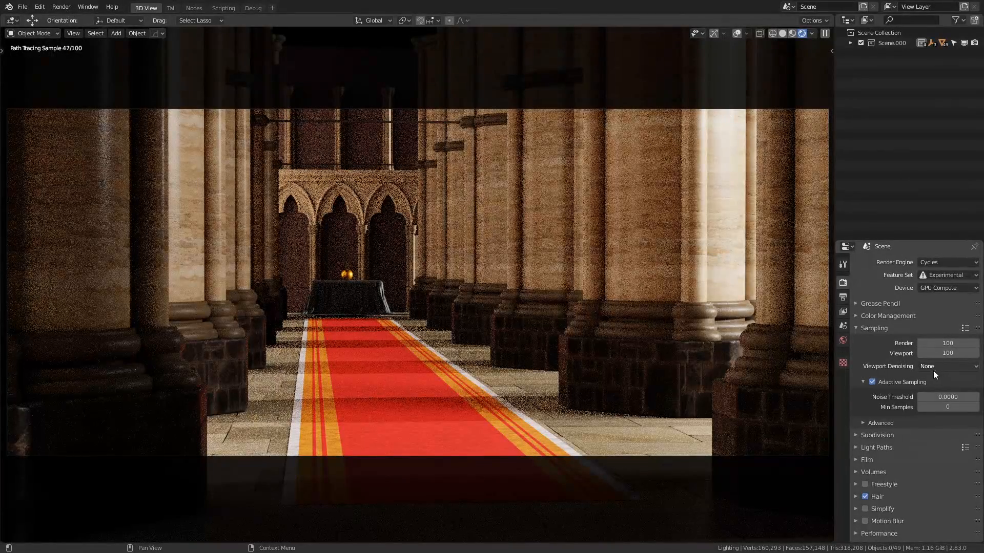
Set Viewport Denoising to OptiX AI-Accelerated so the cathedral render looks clean
click(947, 366)
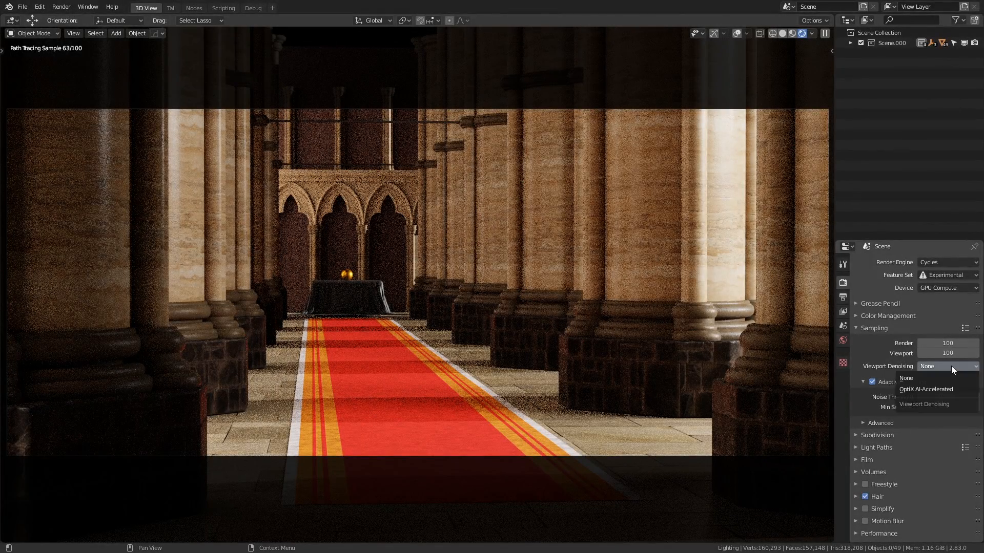
mouse_move(925, 389)
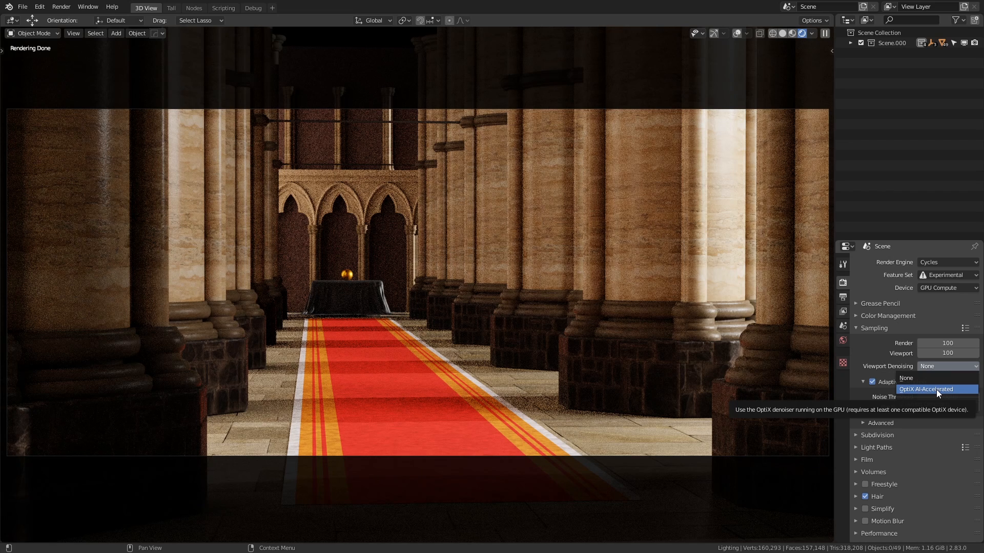
click(927, 389)
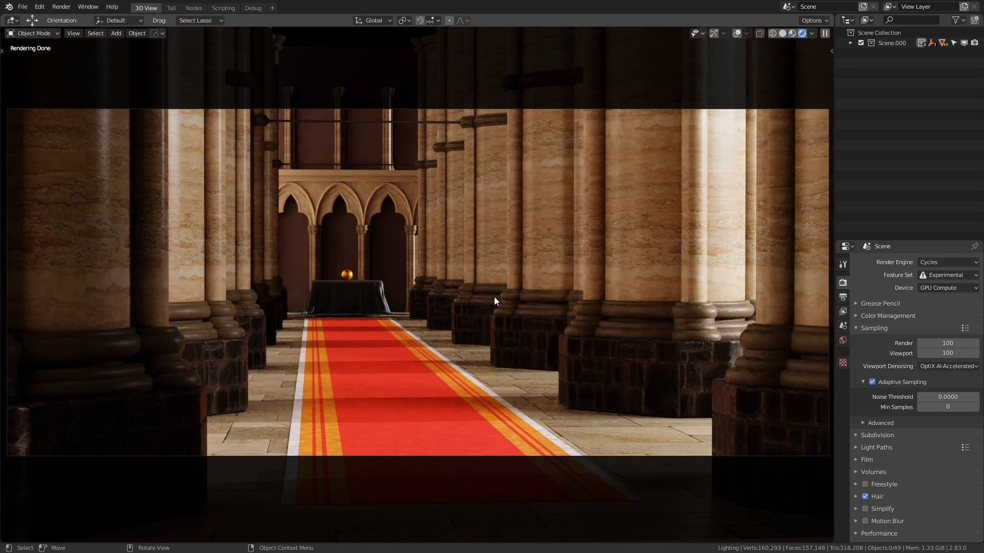
mouse_move(279, 195)
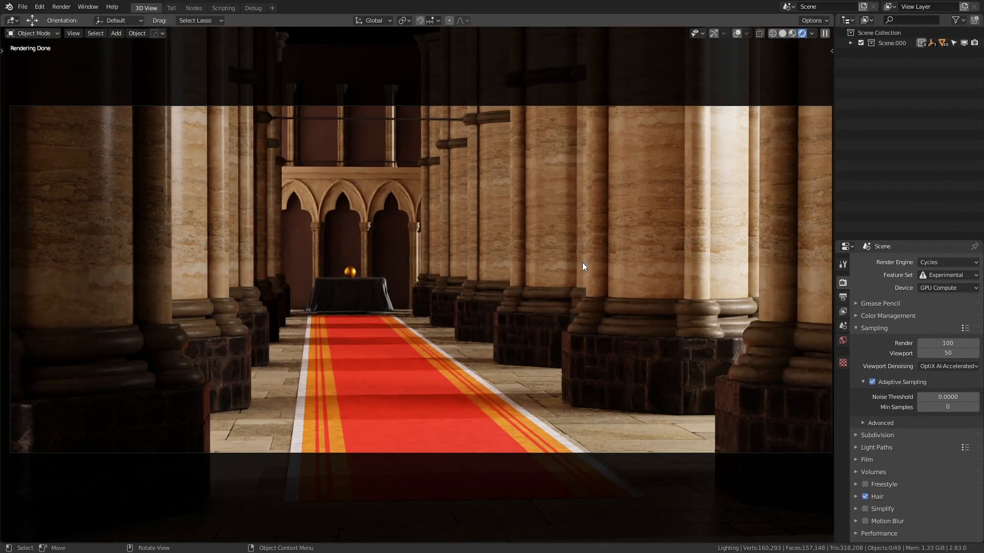
mouse_move(420, 268)
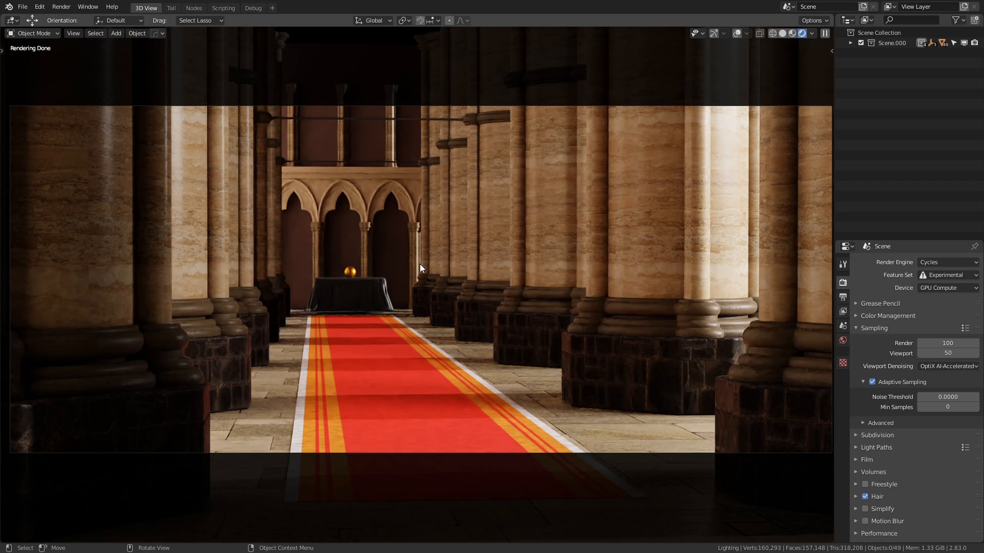
mouse_move(281, 262)
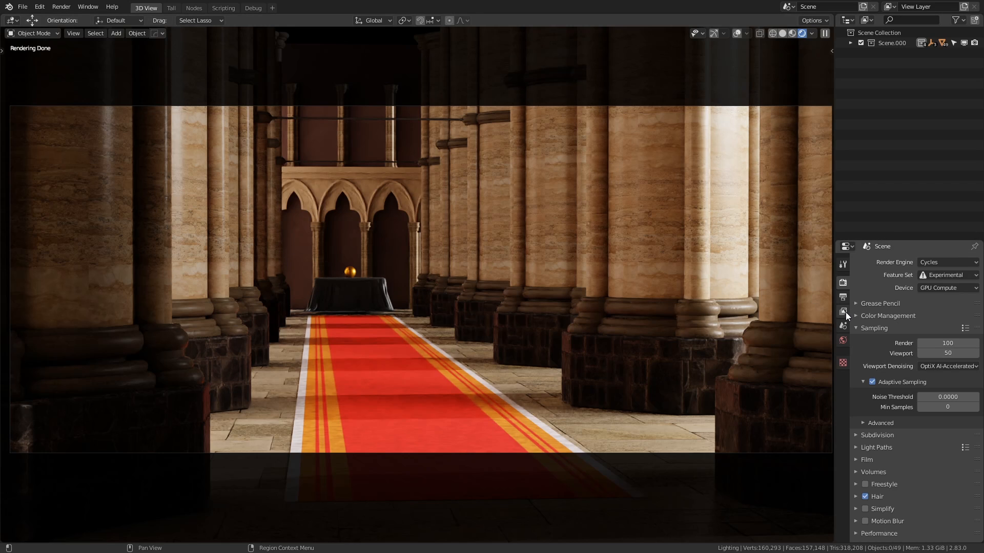
mouse_move(844, 312)
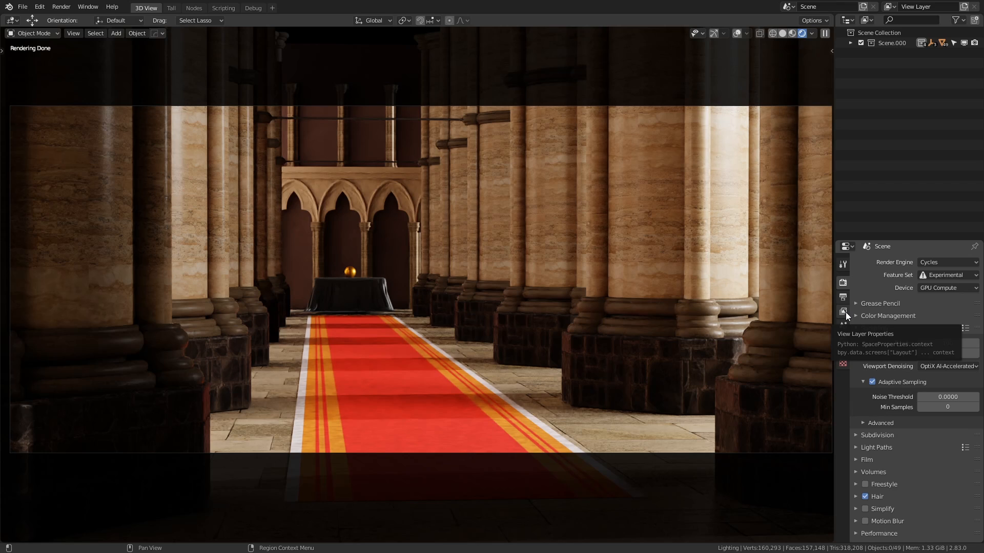
Enable view layer Denoising with OptiX AI-Accelerated using Color + Albedo input passes
click(843, 312)
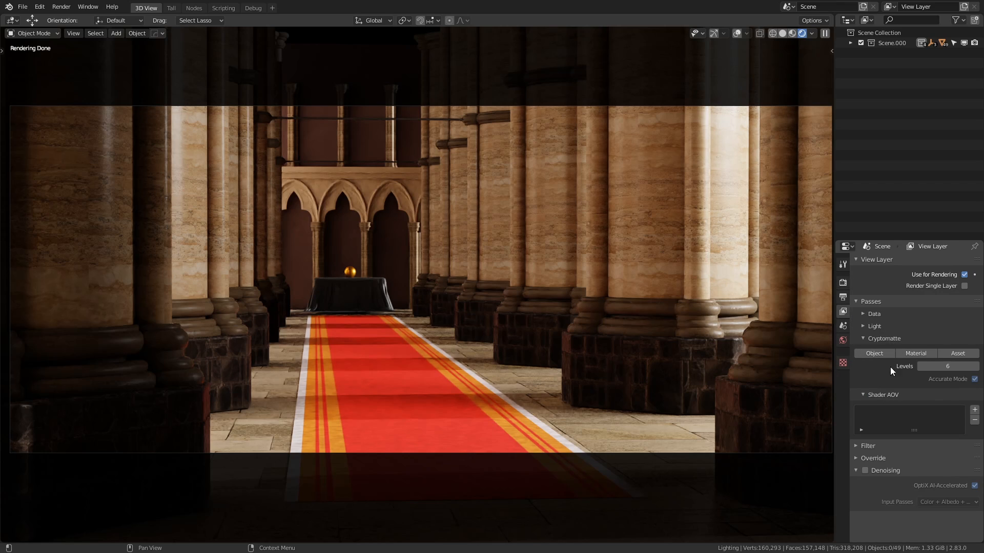
mouse_move(880, 477)
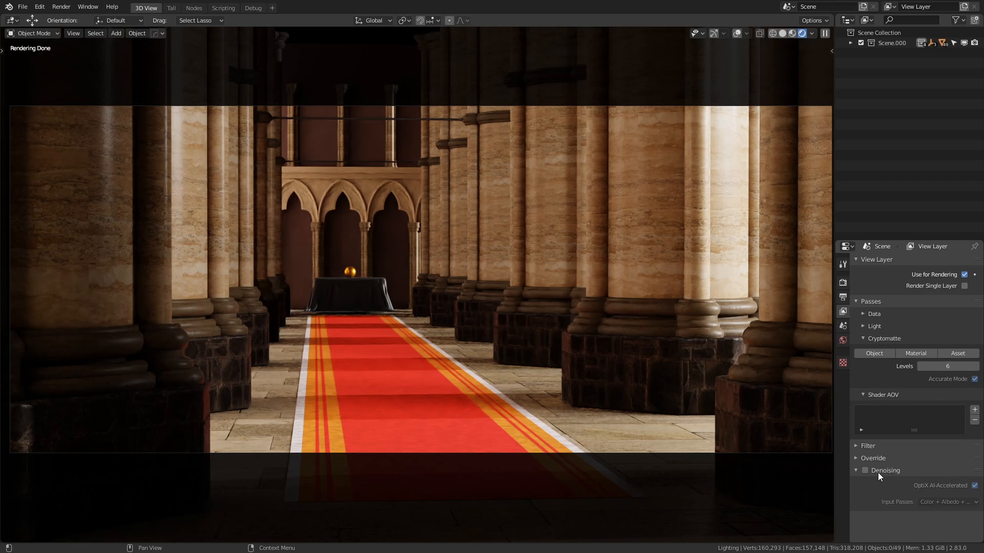
click(864, 471)
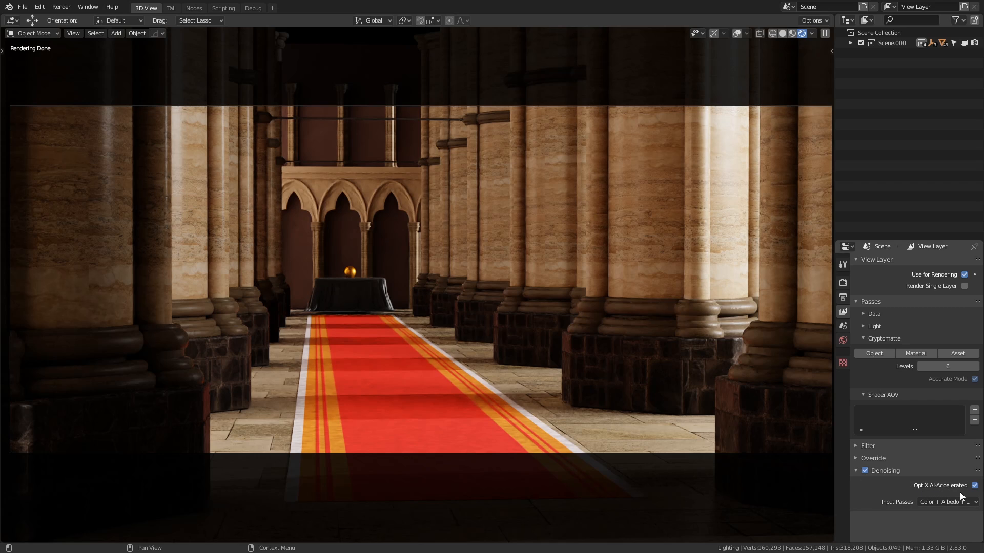
click(975, 485)
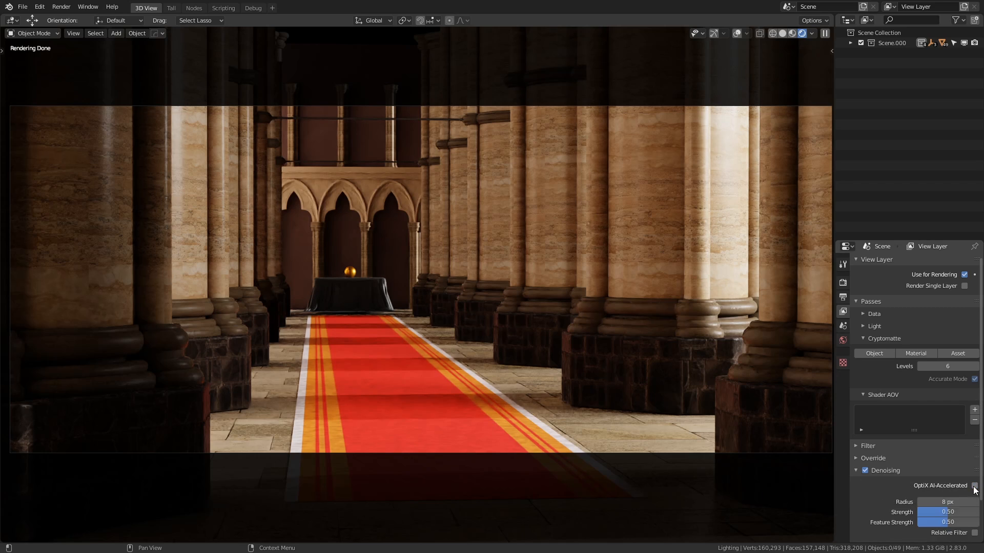
click(976, 485)
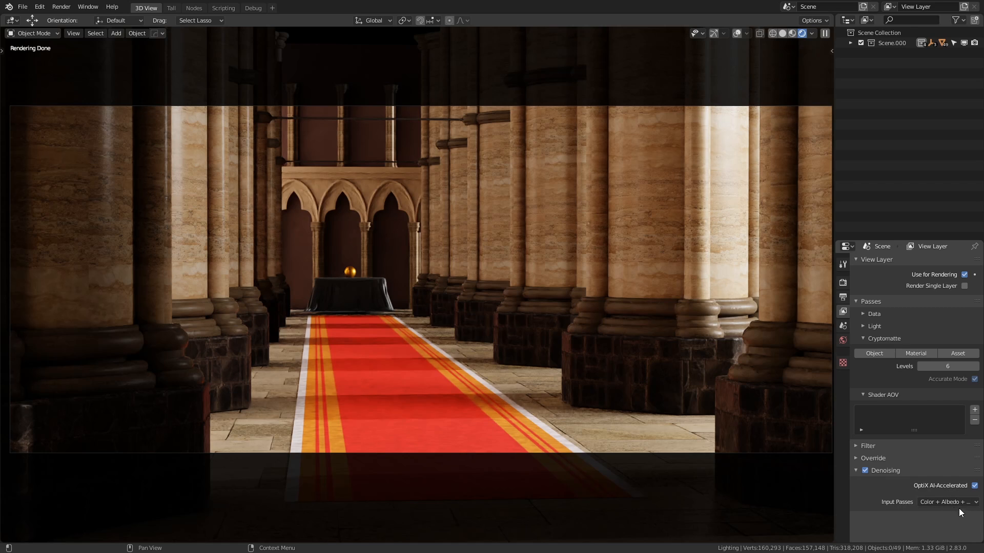
click(944, 502)
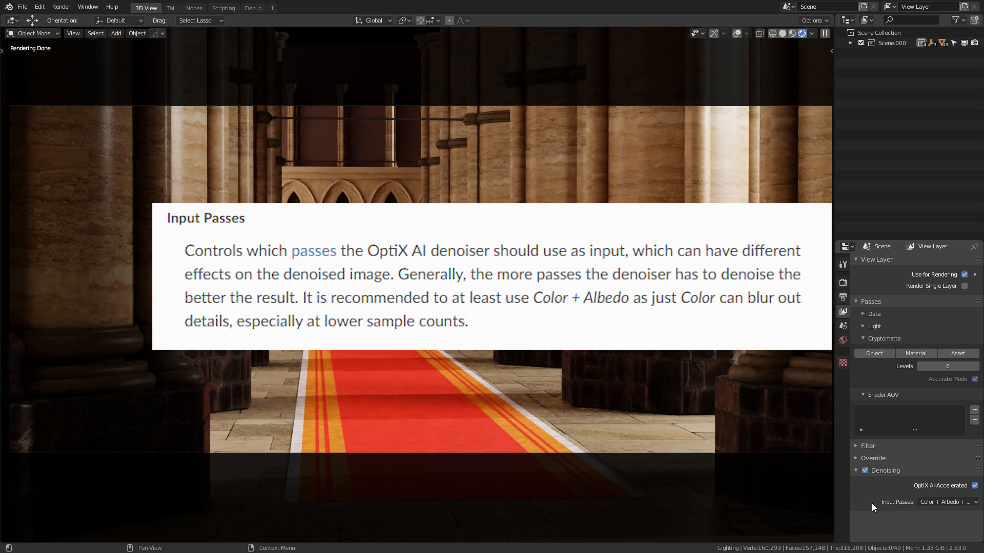
click(945, 502)
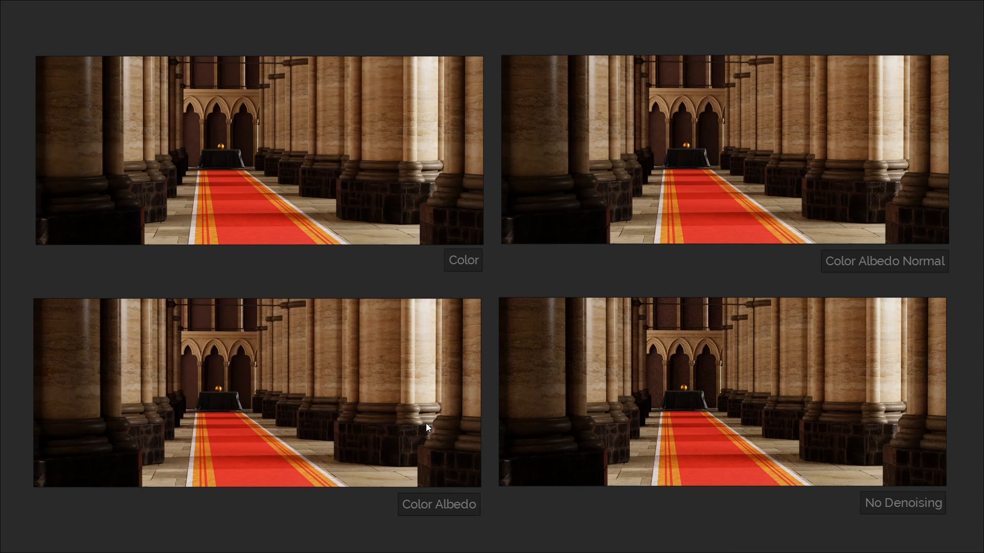
mouse_move(692, 536)
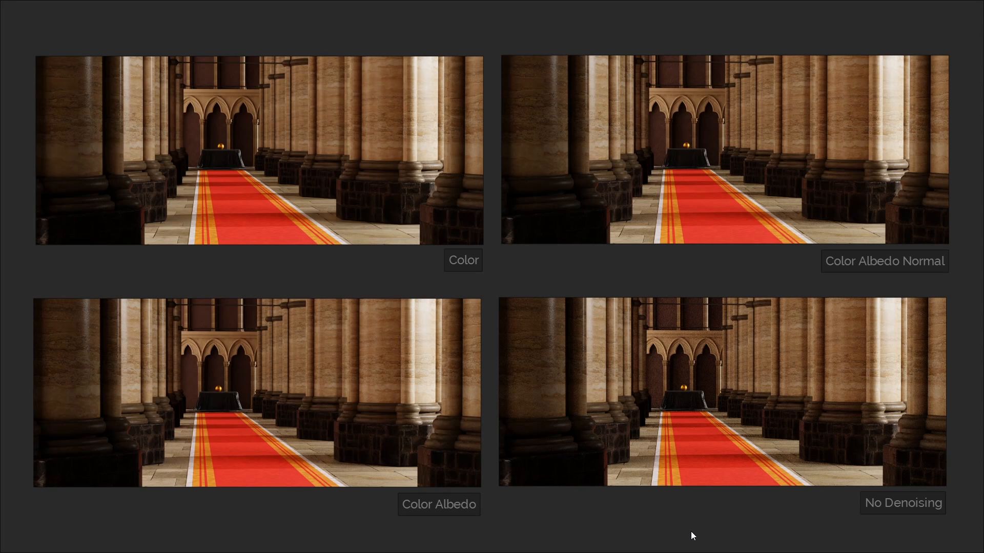
mouse_move(701, 510)
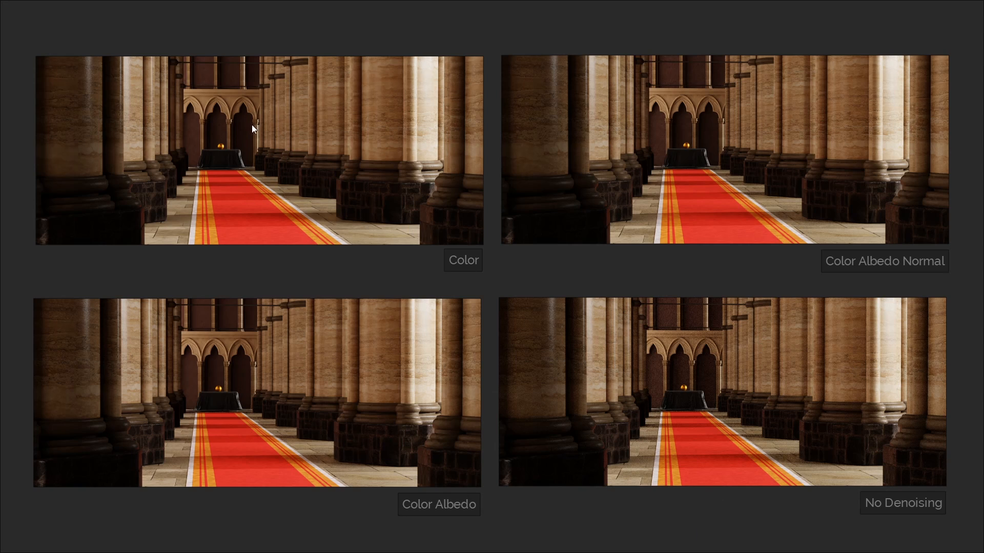
mouse_move(360, 399)
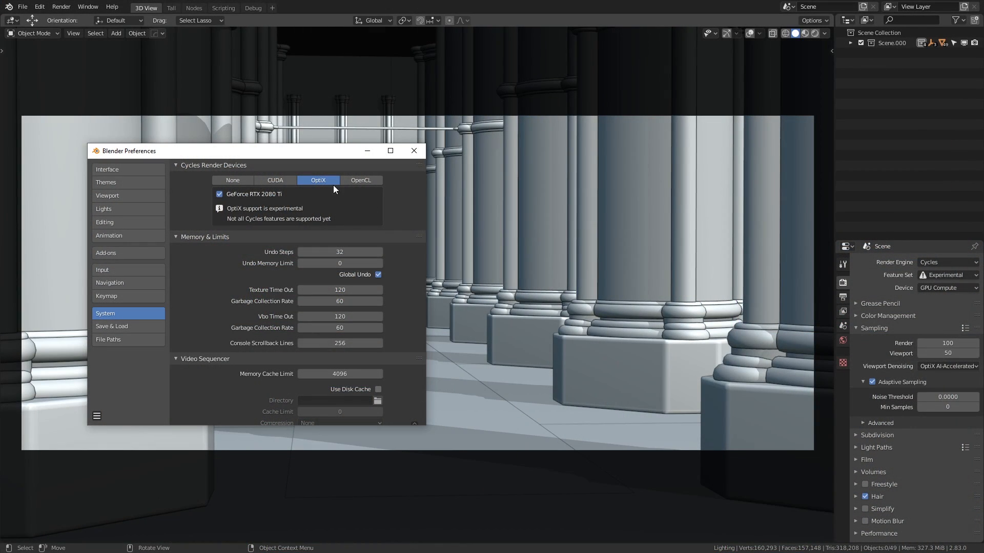
mouse_move(301, 198)
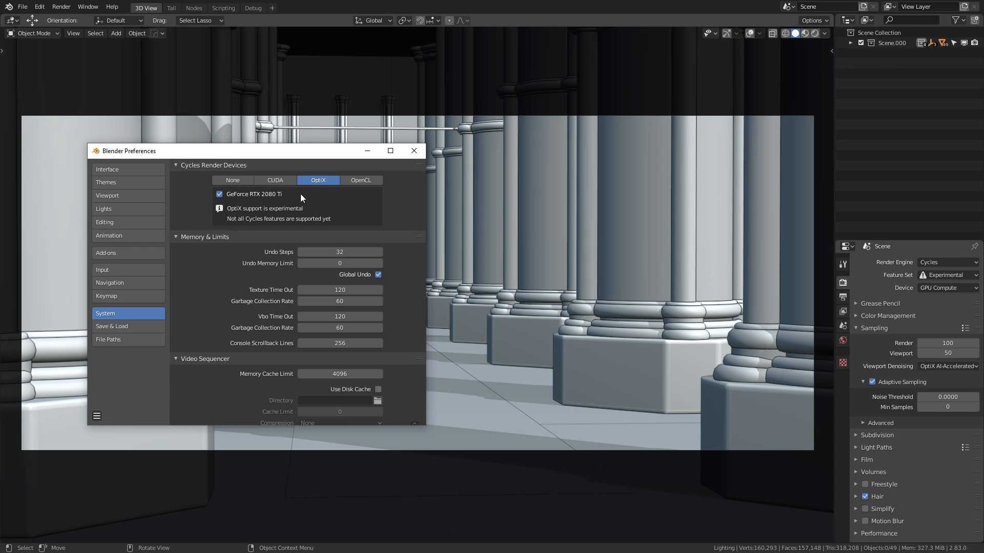
mouse_move(401, 229)
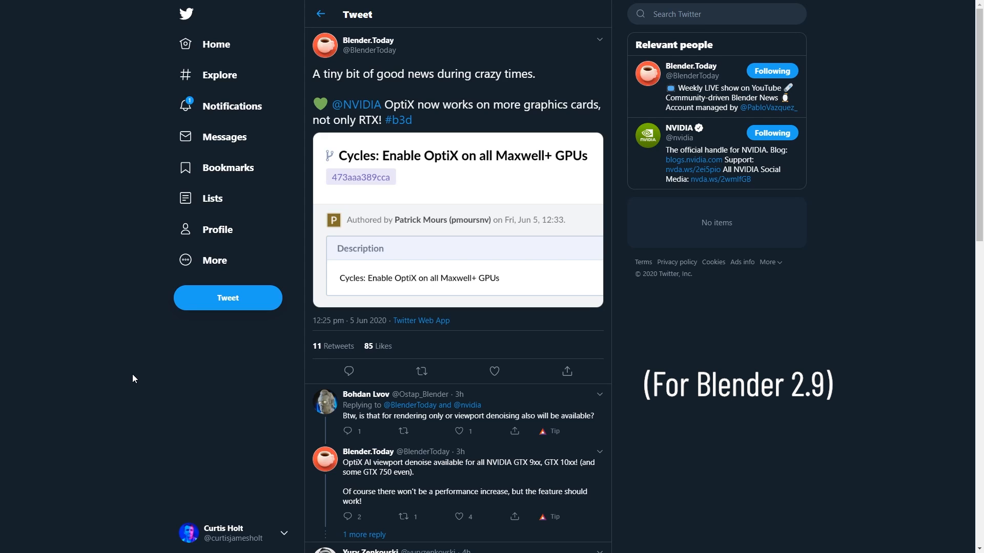
Scroll the OptiX tweet to read Blender Today's reply about GTX 9xx/10xx support
scroll(down, 3)
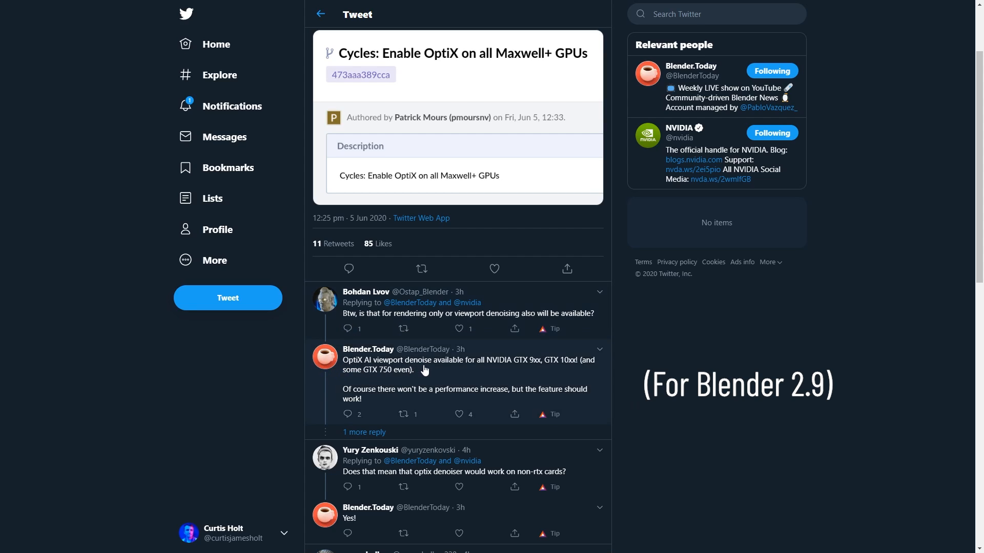
mouse_move(529, 371)
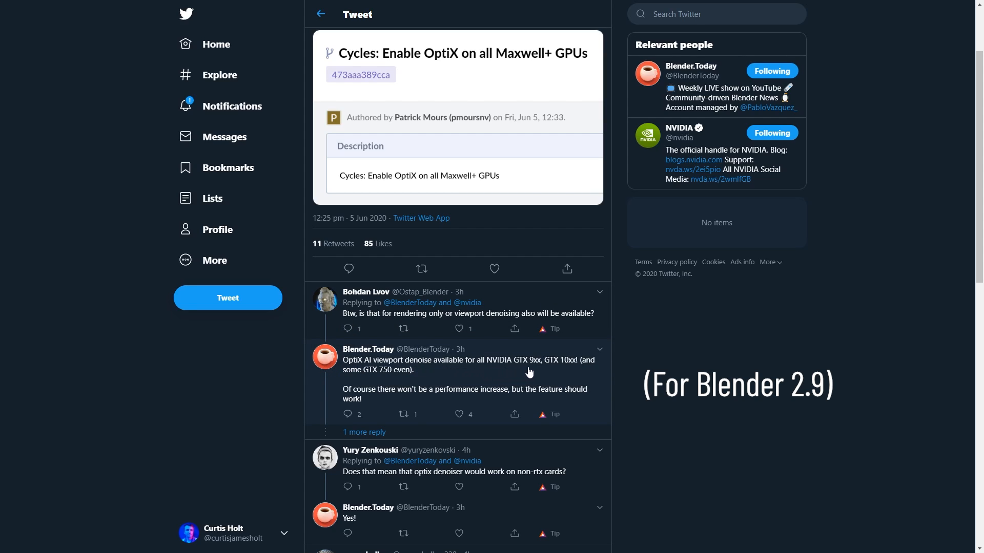
mouse_move(417, 380)
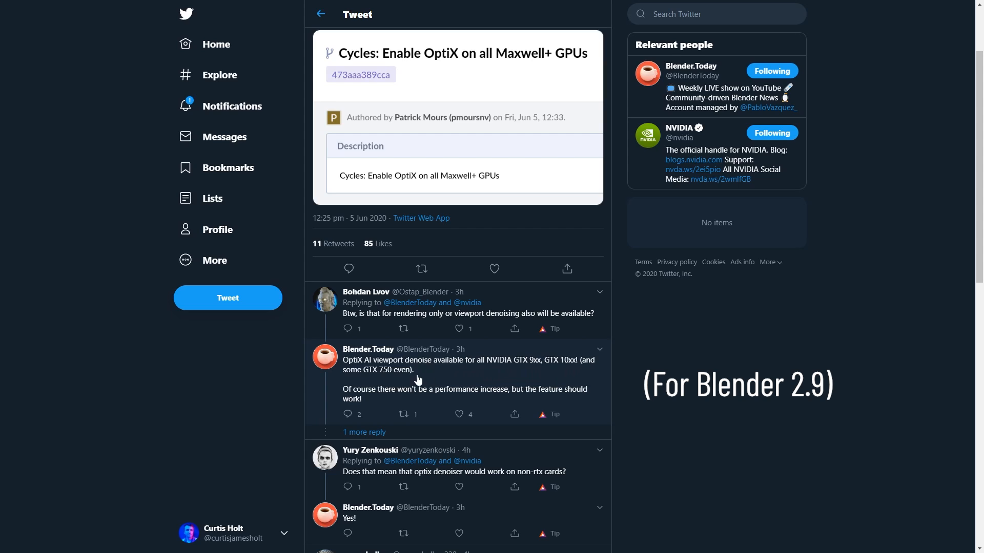